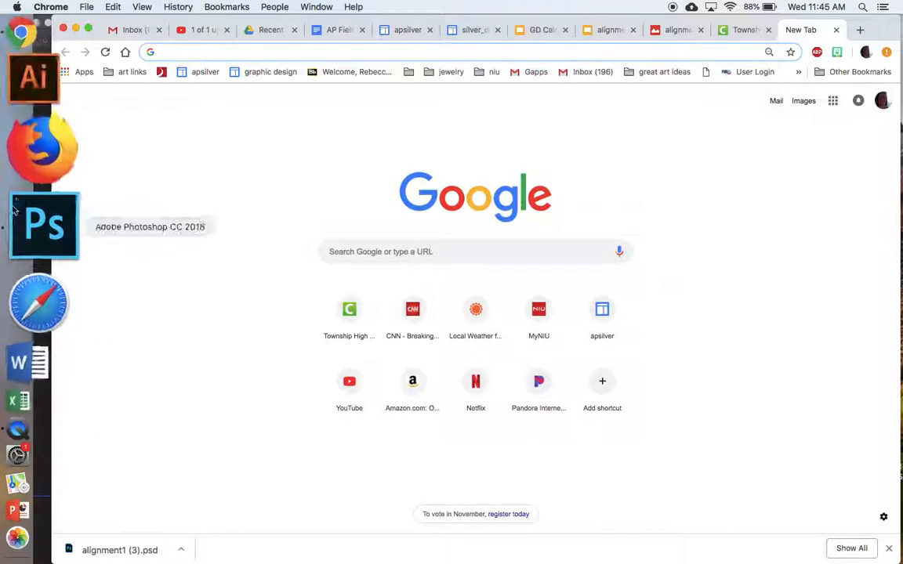
- Switch to Photoshop to show the alignment layout with the BLAH BLAH heading
left_click(44, 226)
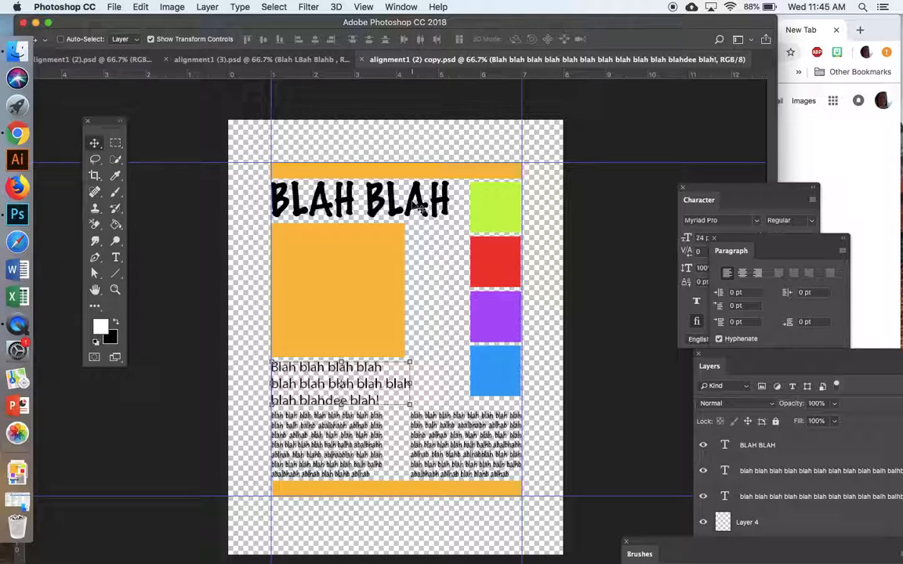
mouse_move(342, 348)
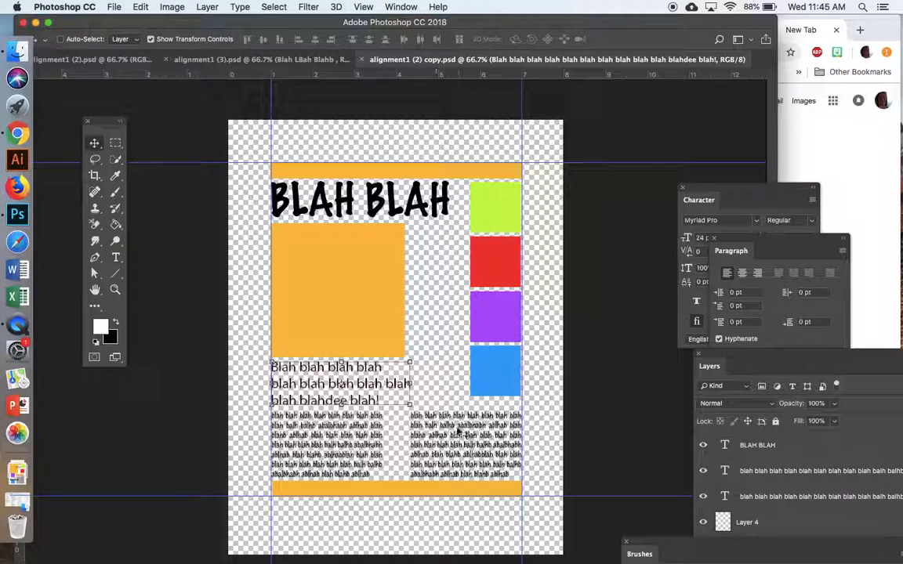
mouse_move(336, 271)
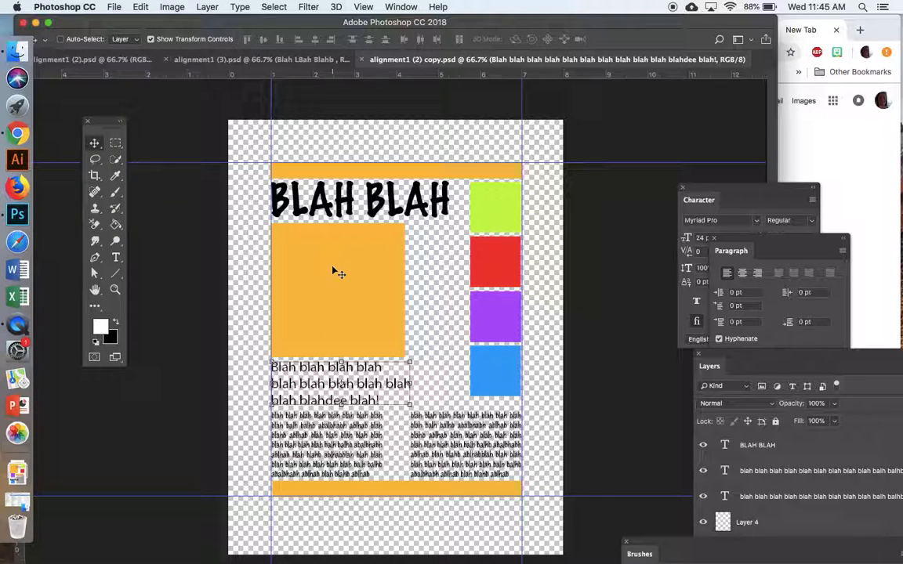
mouse_move(385, 252)
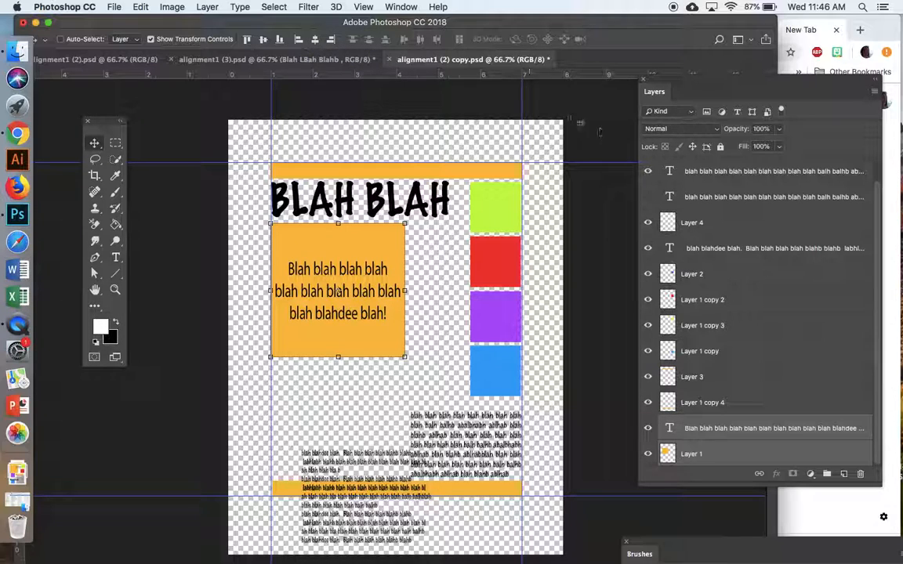
mouse_move(384, 375)
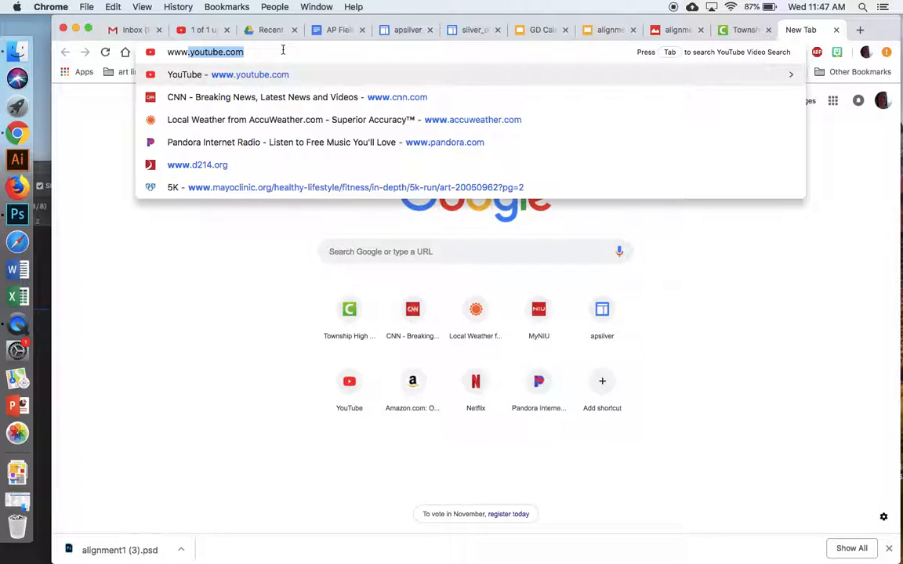
type("www.dafont.com")
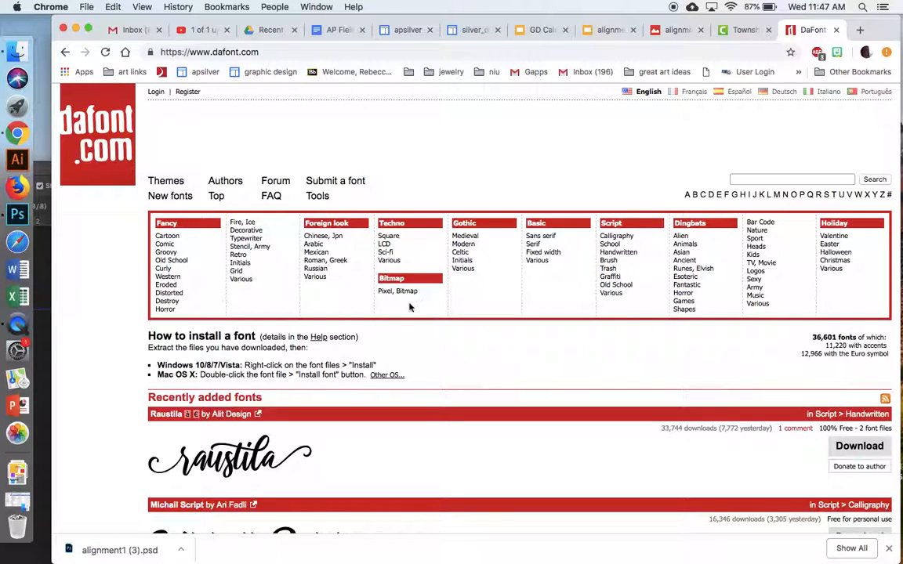
mouse_move(254, 278)
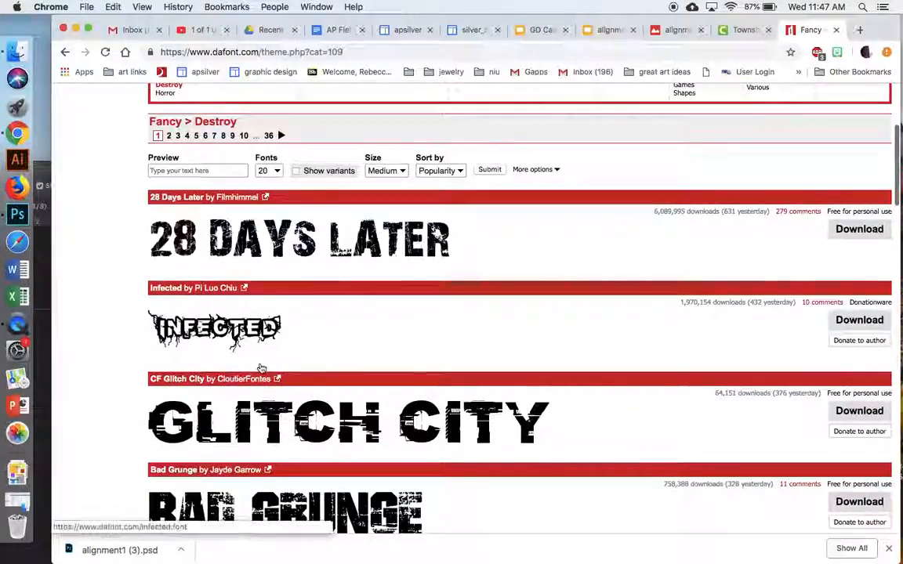
- Scroll through the current Fancy > Destroy font page down to its pagination
scroll("down", 3)
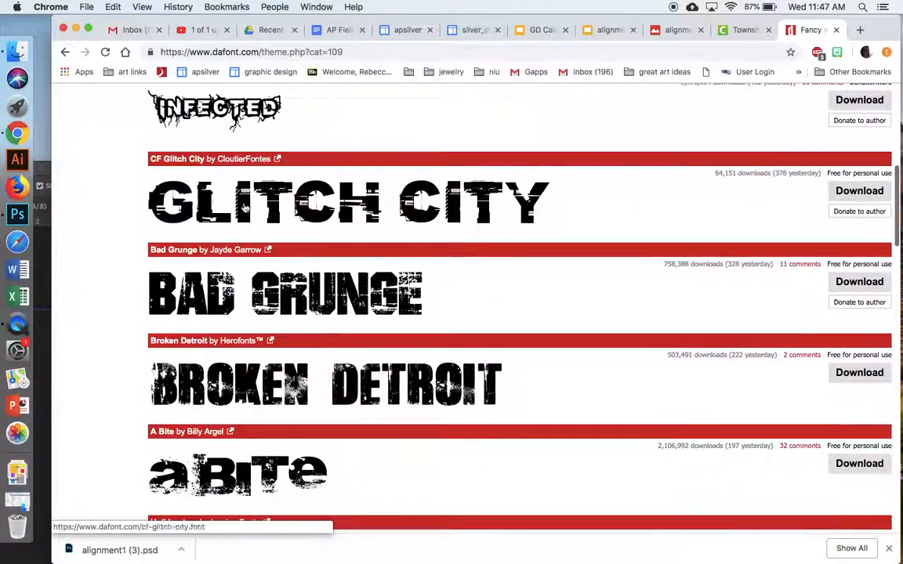
scroll("down", 3)
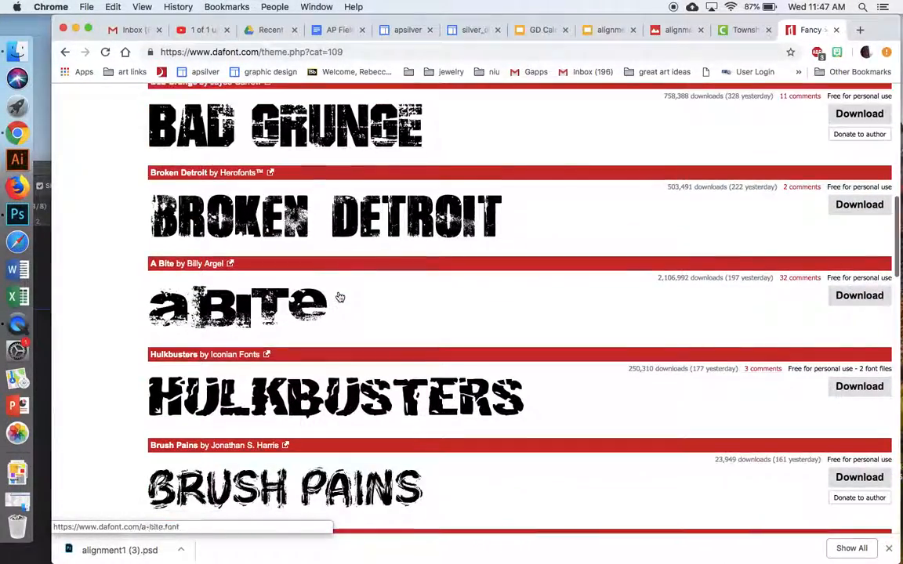
scroll("down", 3)
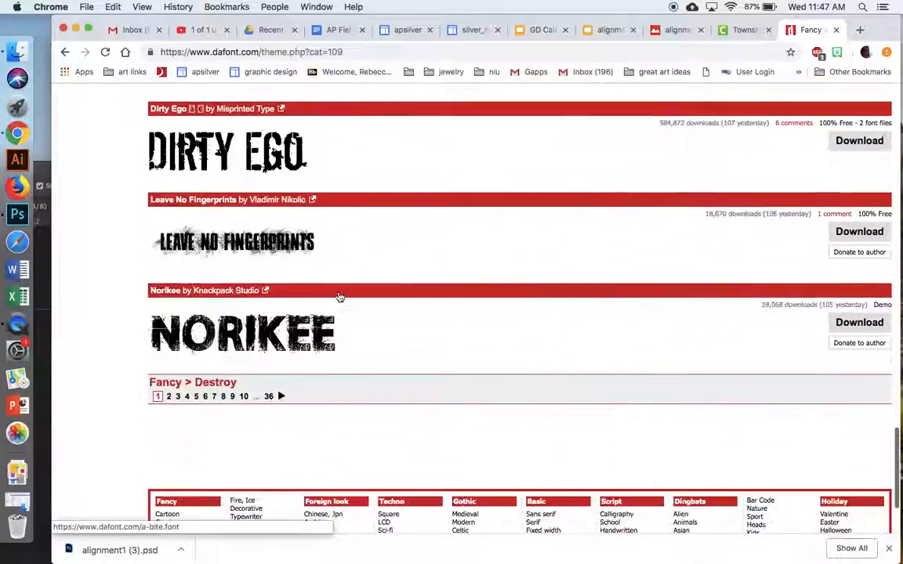
scroll("down", 3)
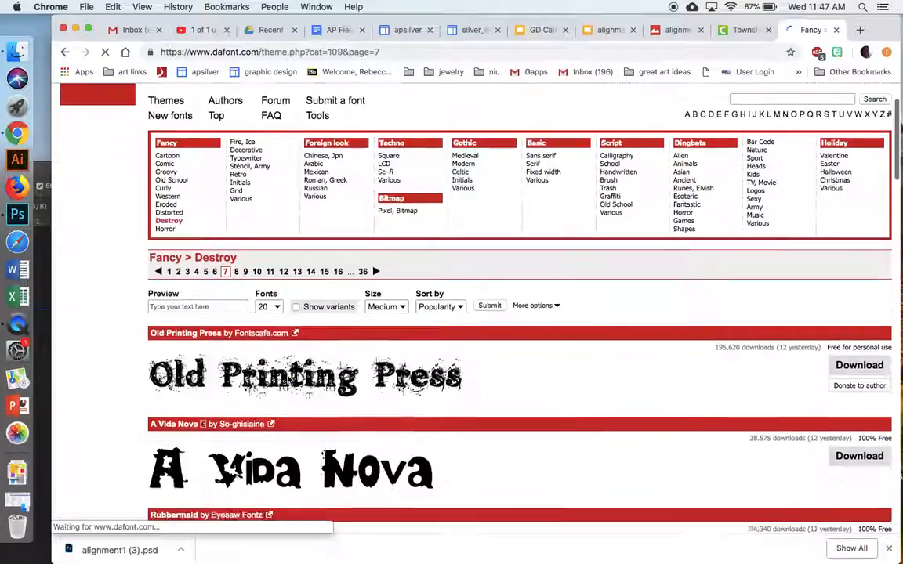
scroll("down", 3)
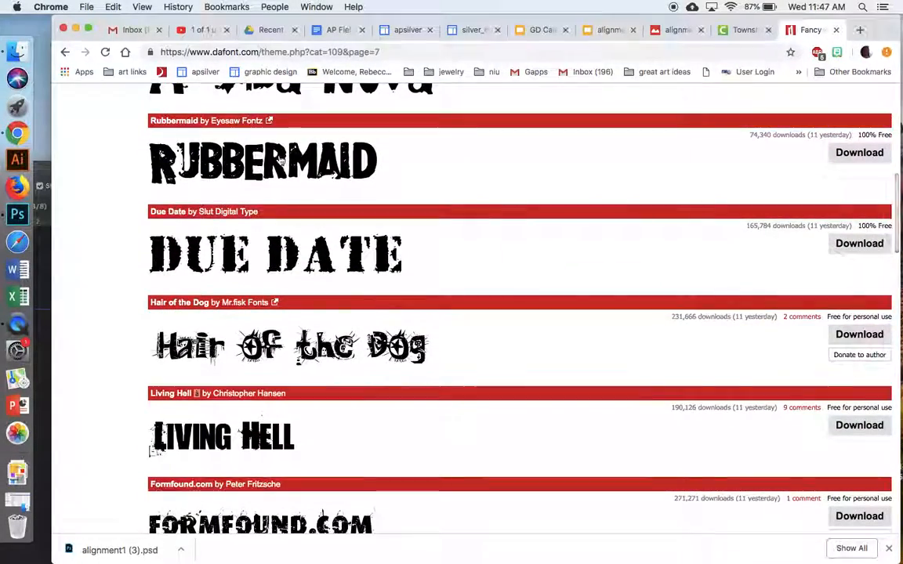
scroll("down", 3)
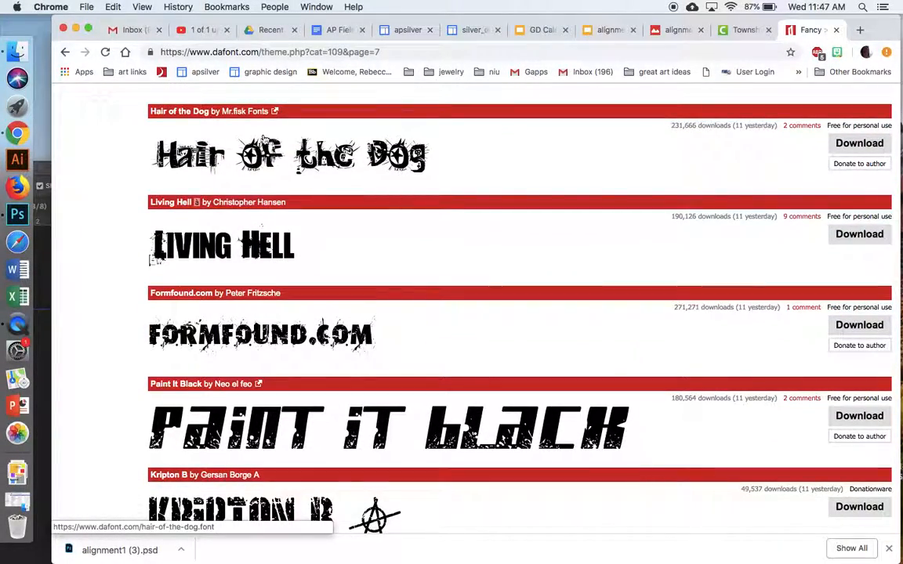
mouse_move(666, 202)
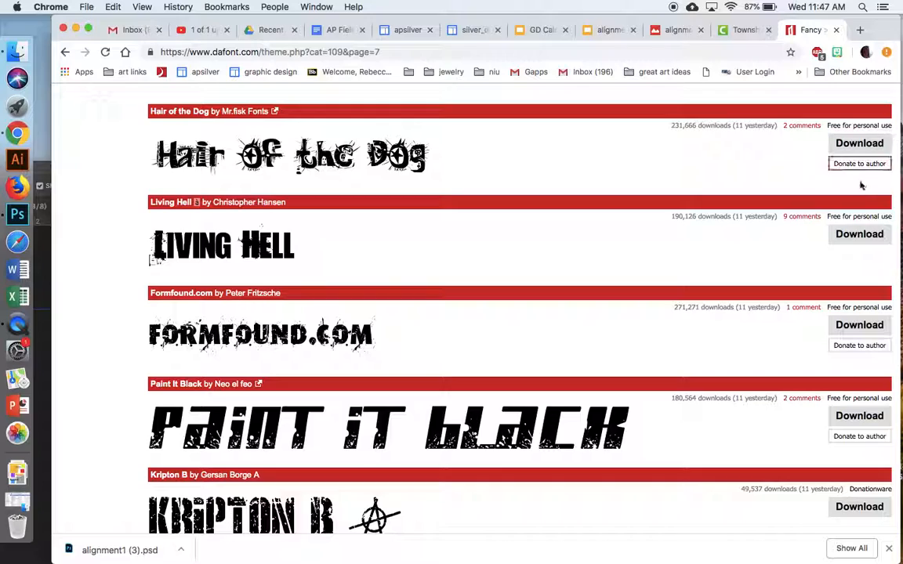
scroll("down", 3)
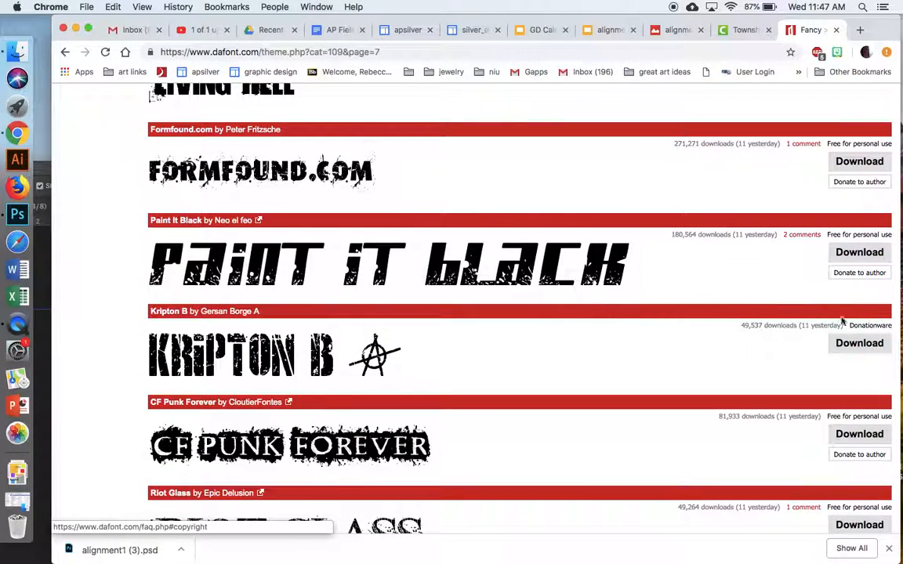
scroll("down", 3)
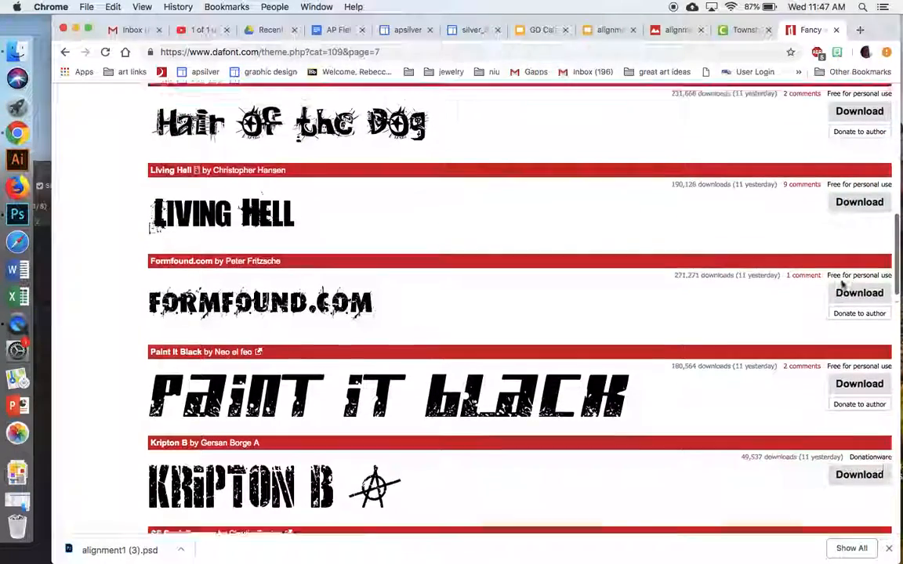
scroll("up", 3)
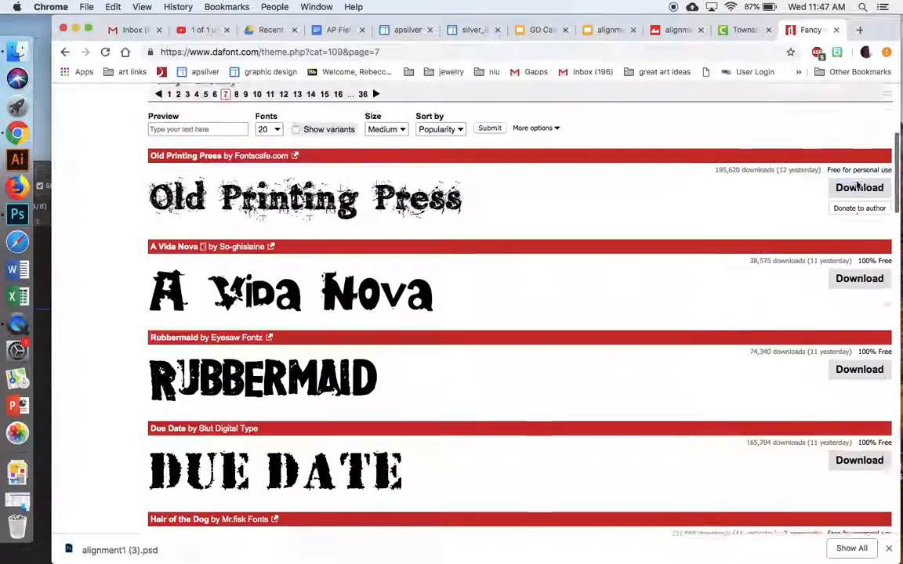
scroll("down", 3)
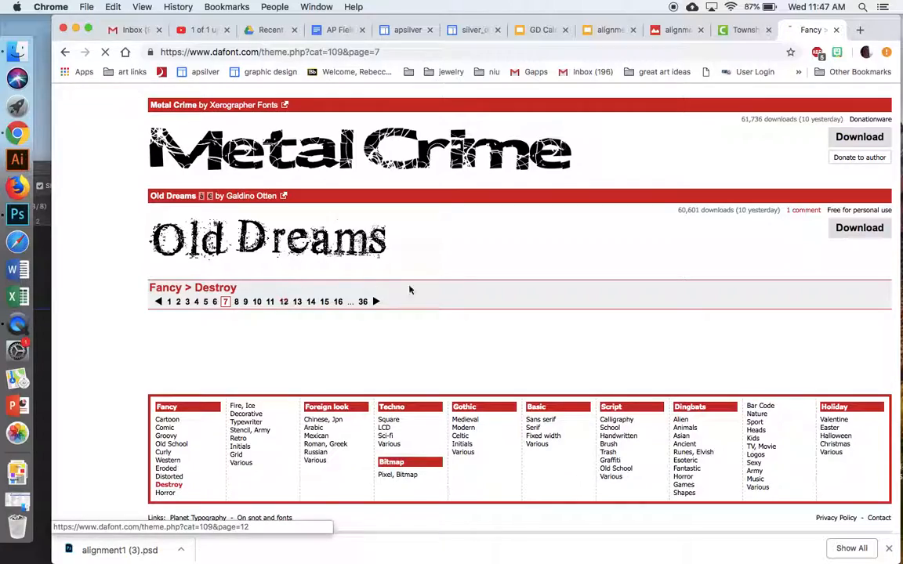
- Go to page 12 of the Destroy fonts and browse it to the bottom
left_click(284, 301)
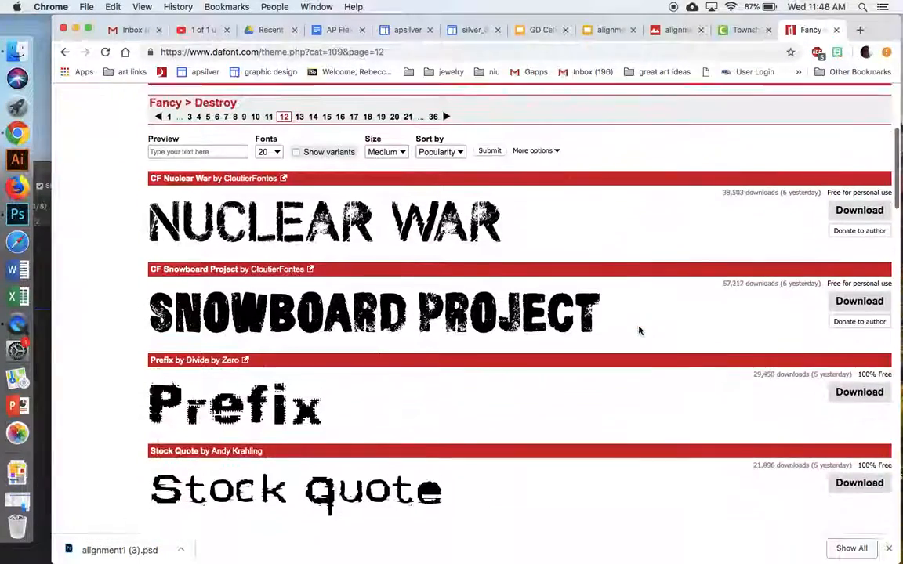
scroll("down", 3)
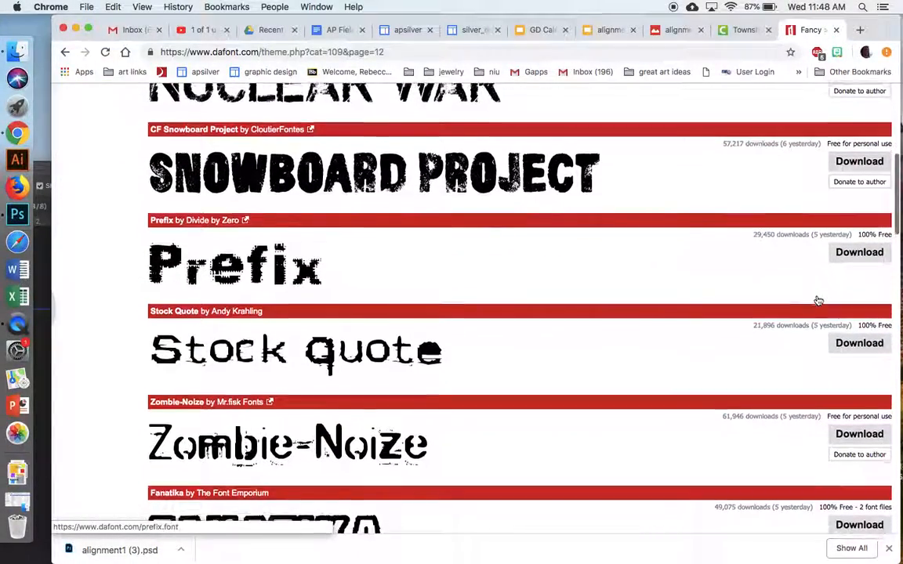
scroll("down", 3)
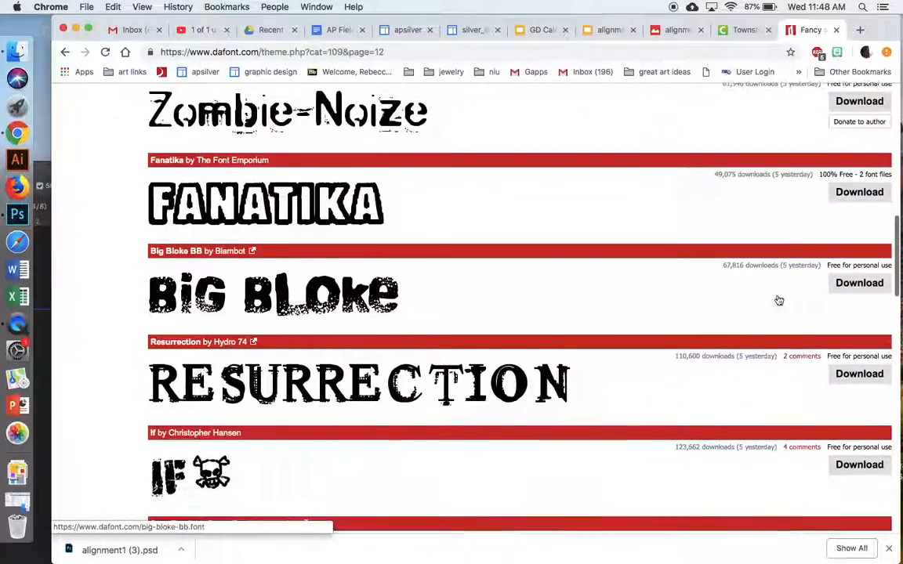
scroll("down", 3)
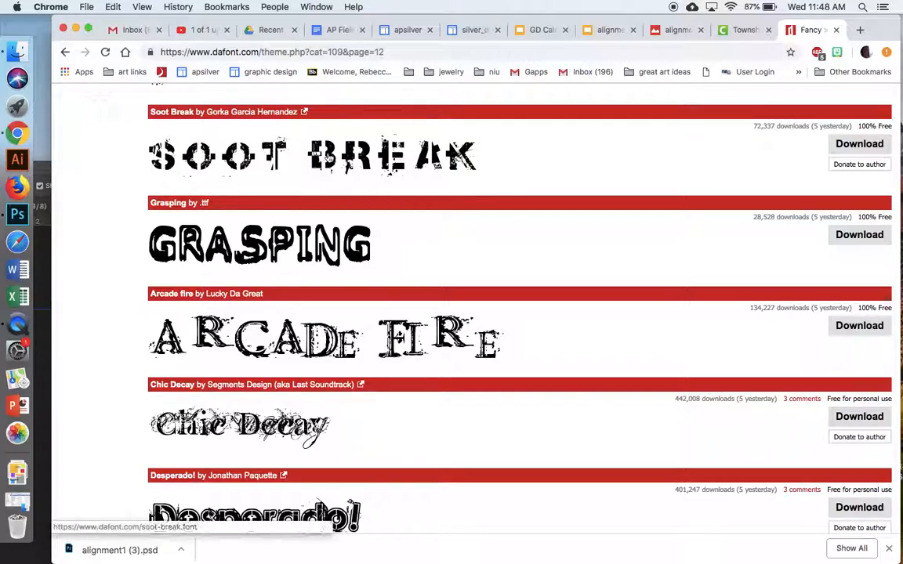
scroll("down", 3)
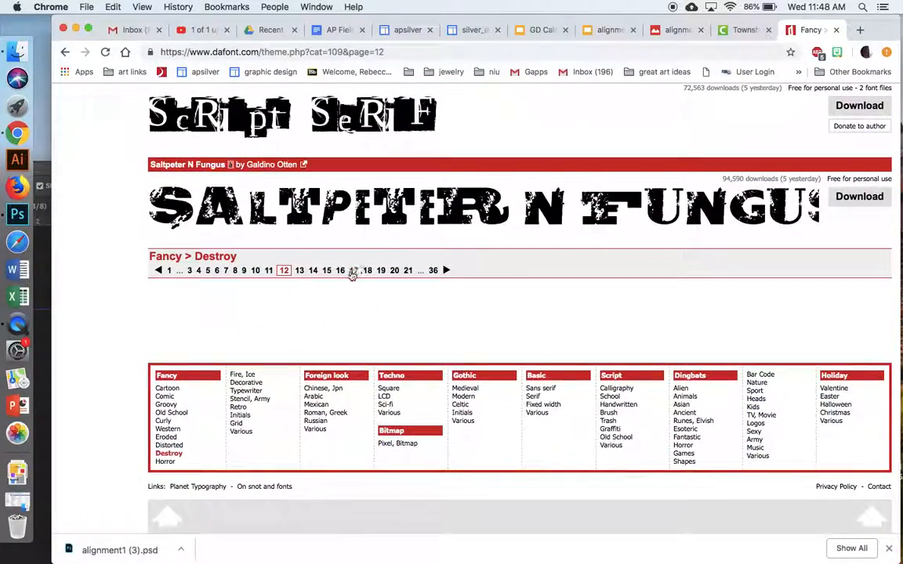
- Move on to the next Destroy font page and scroll down through its grunge fonts
left_click(354, 270)
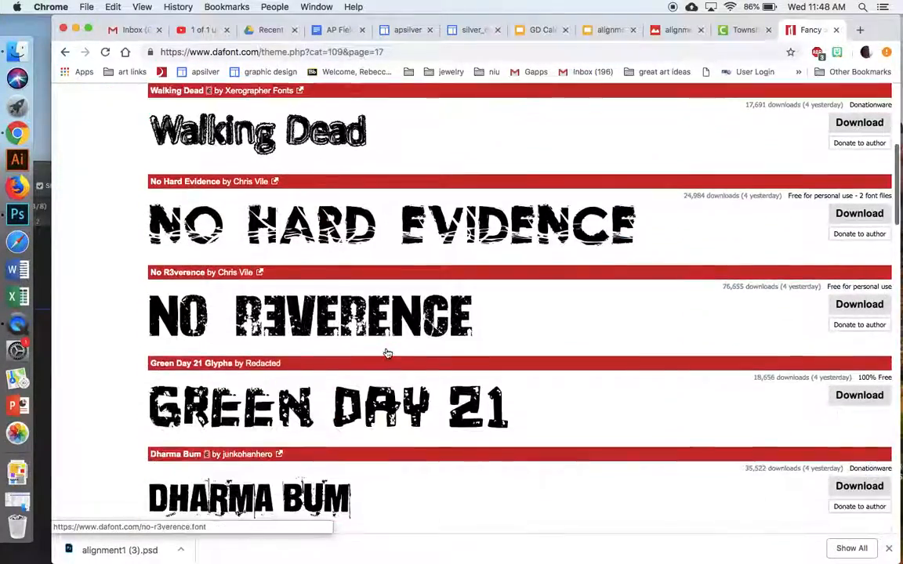
scroll("down", 3)
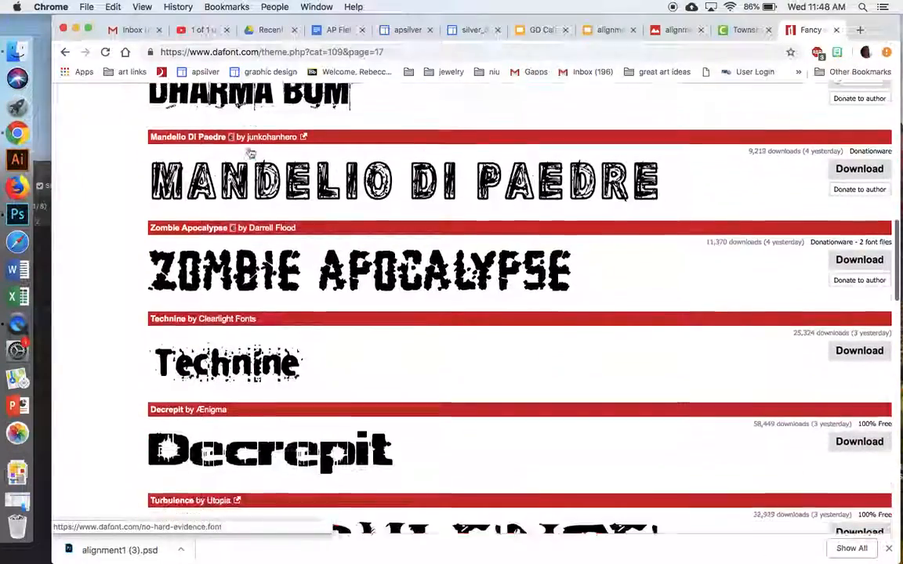
scroll("down", 3)
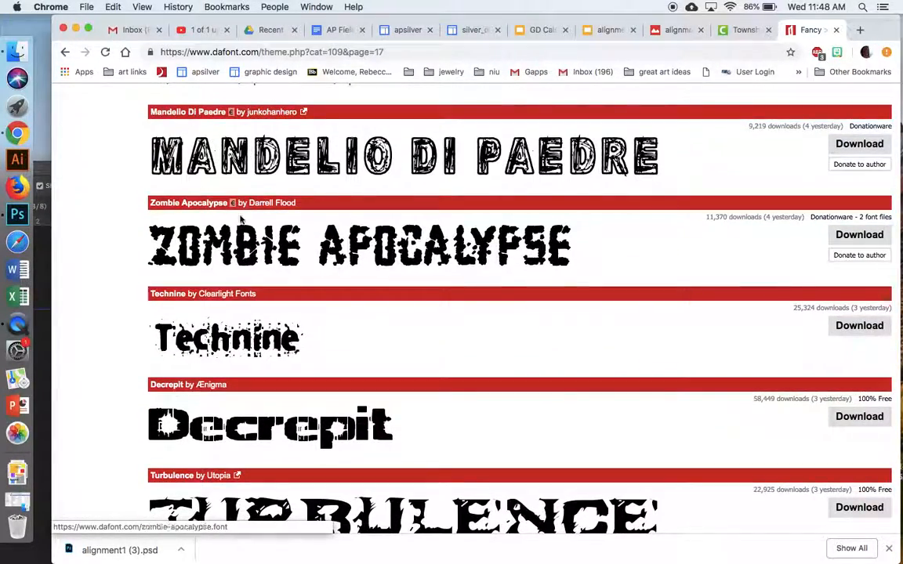
scroll("down", 3)
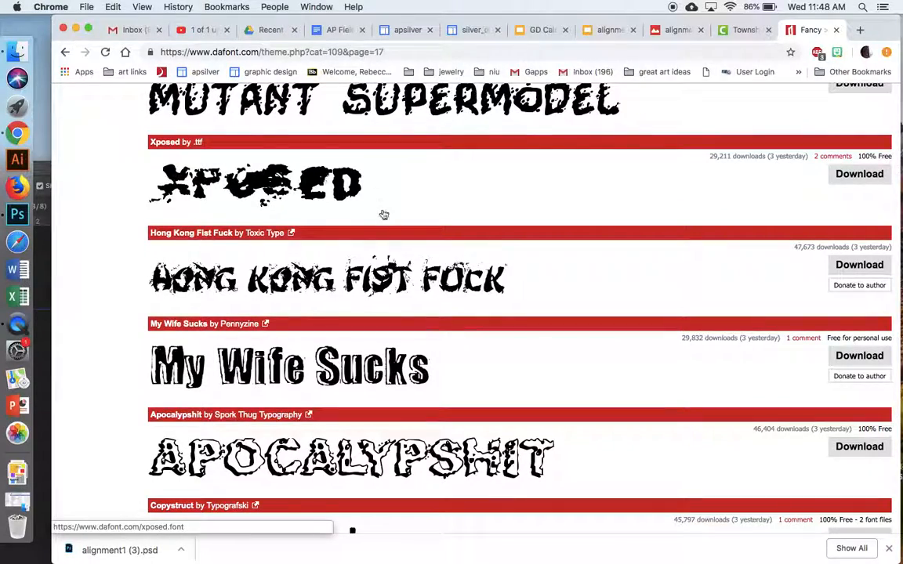
scroll("down", 3)
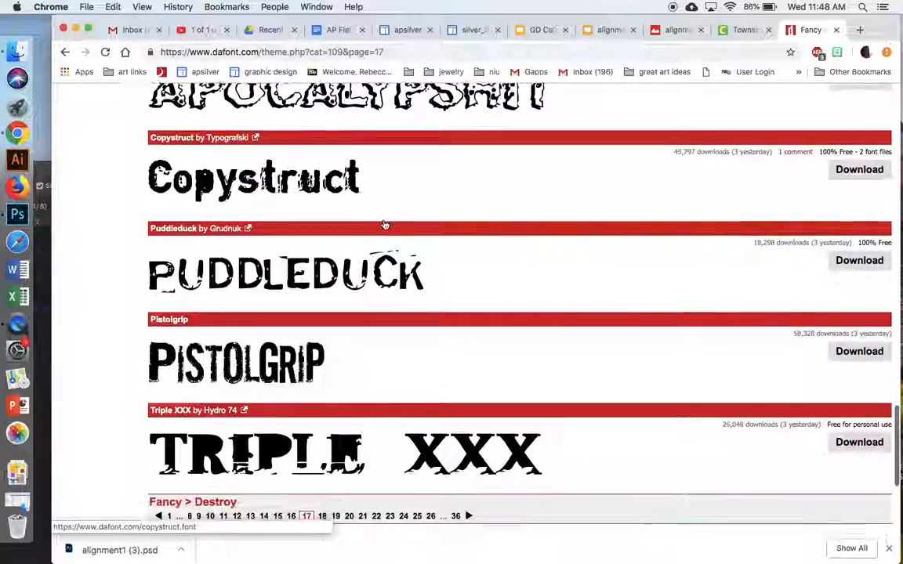
mouse_move(44, 216)
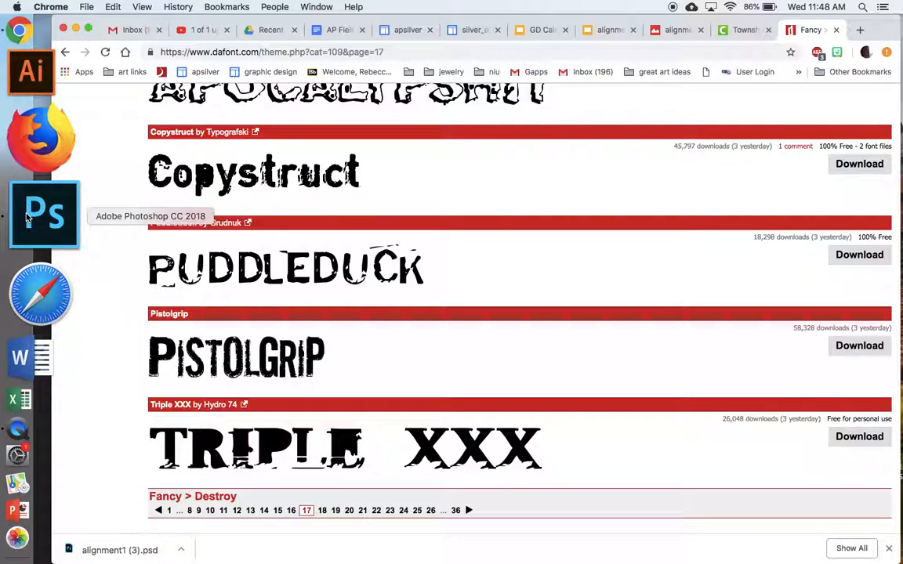
left_click(609, 29)
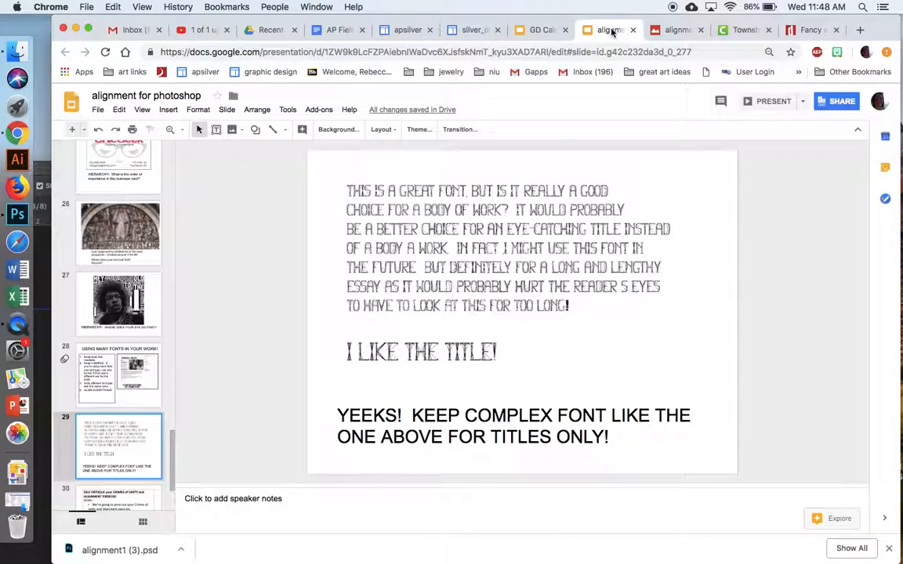
left_click(773, 101)
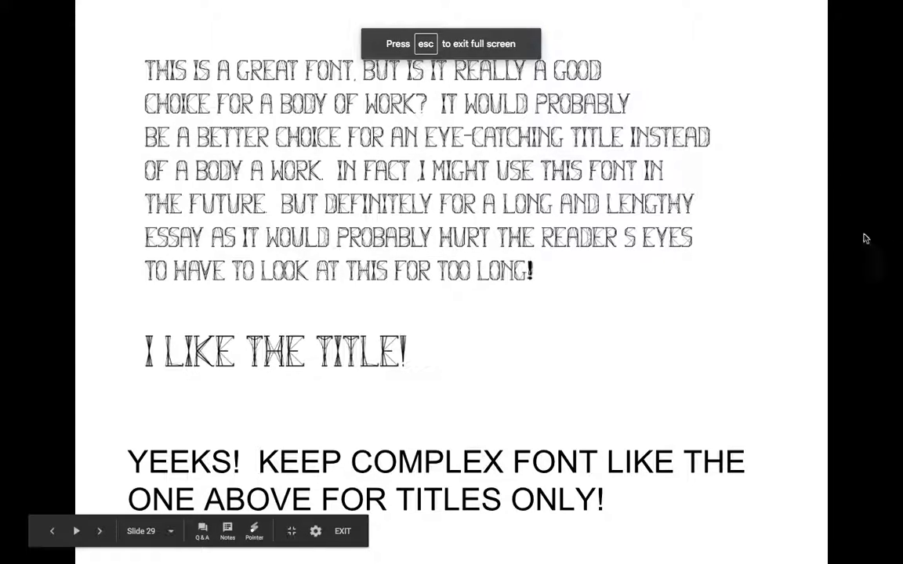
mouse_move(666, 227)
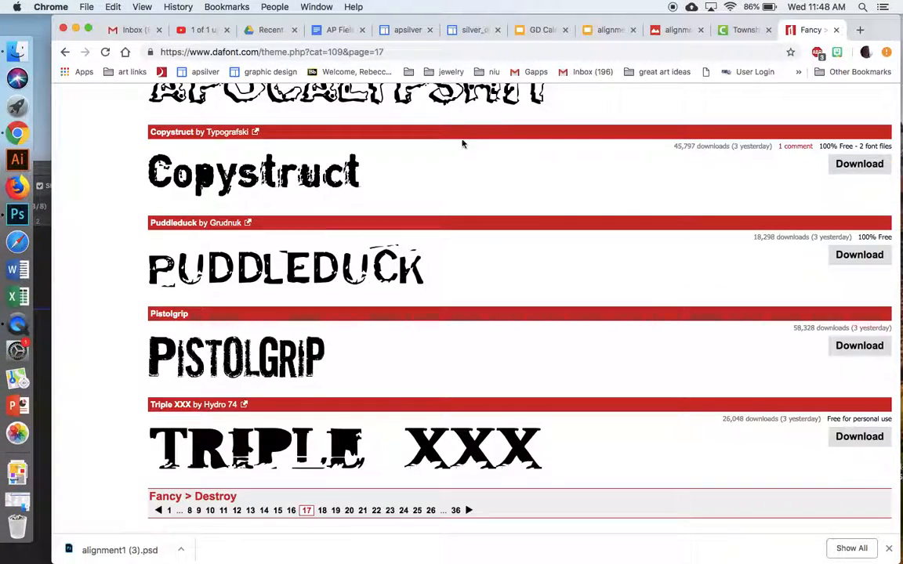
- Scroll down page 20 of the Destroy fonts until the Breakable font appears
scroll("down", 3)
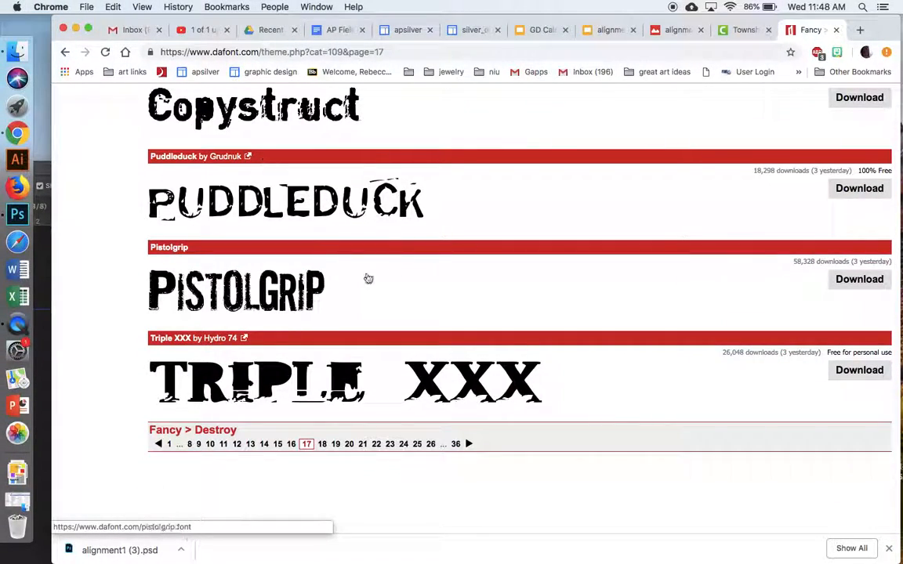
mouse_move(394, 277)
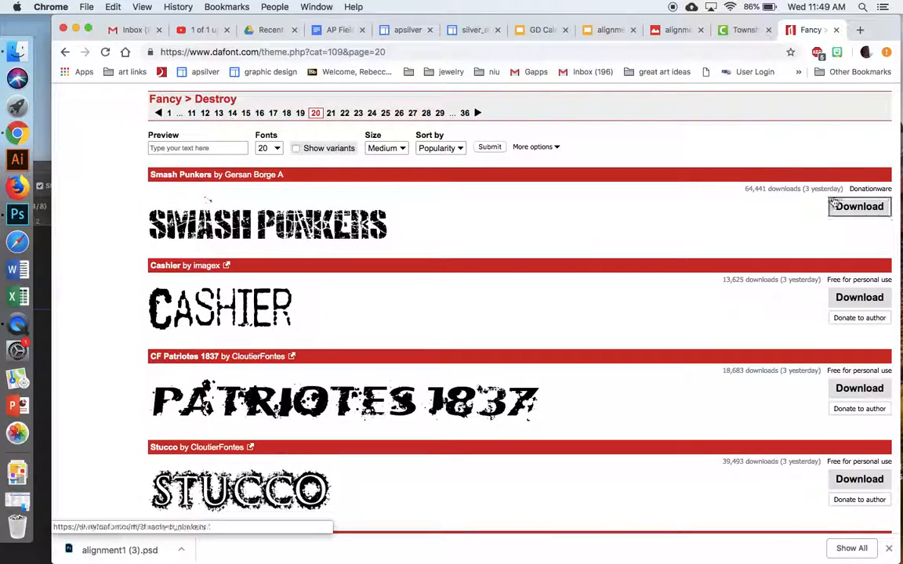
scroll("down", 3)
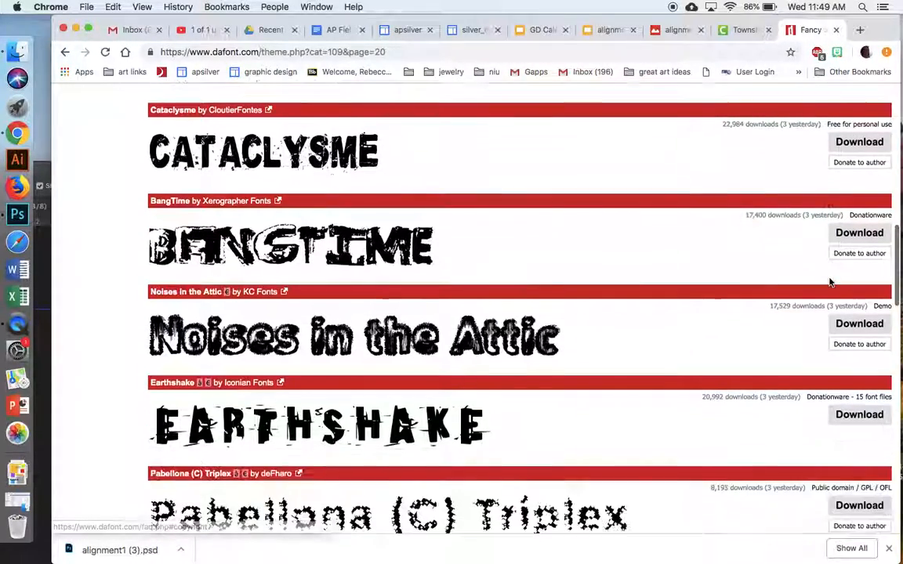
scroll("down", 3)
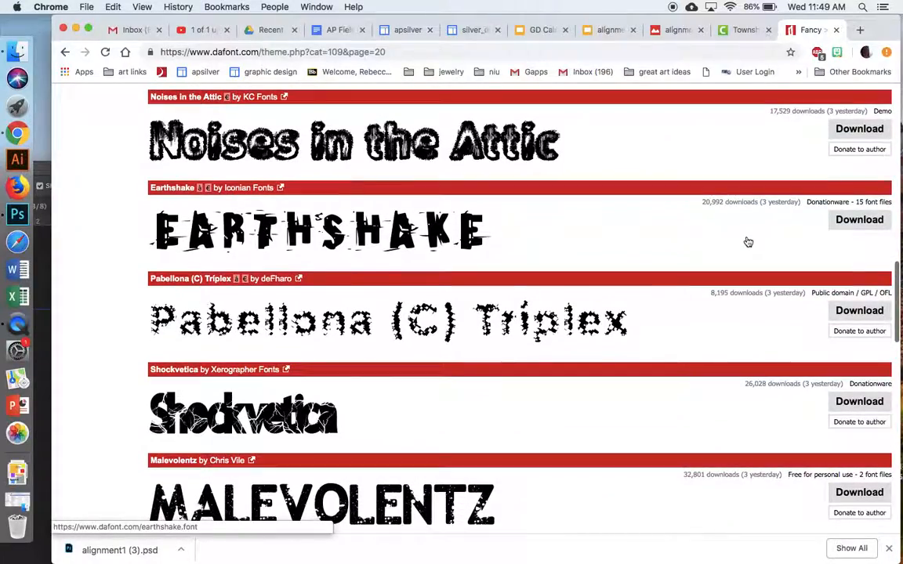
scroll("down", 3)
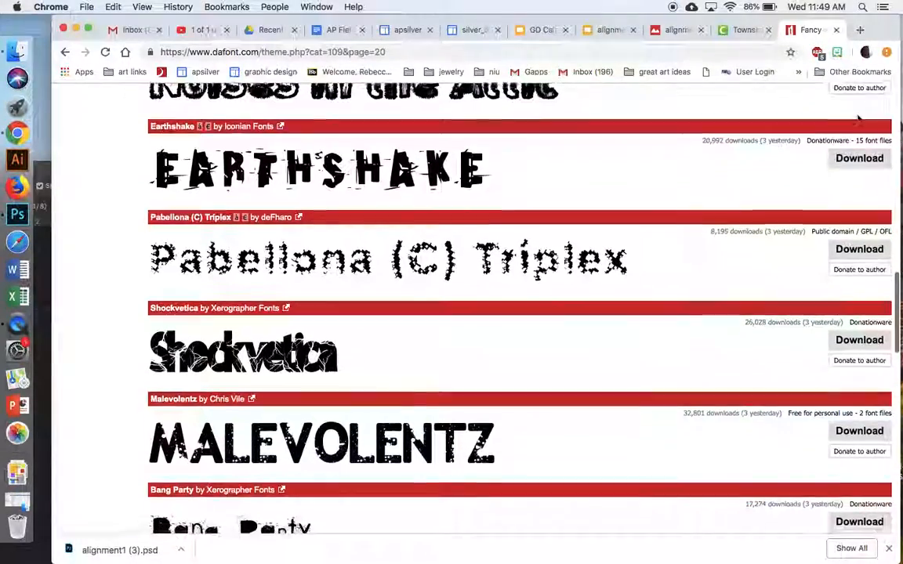
scroll("down", 3)
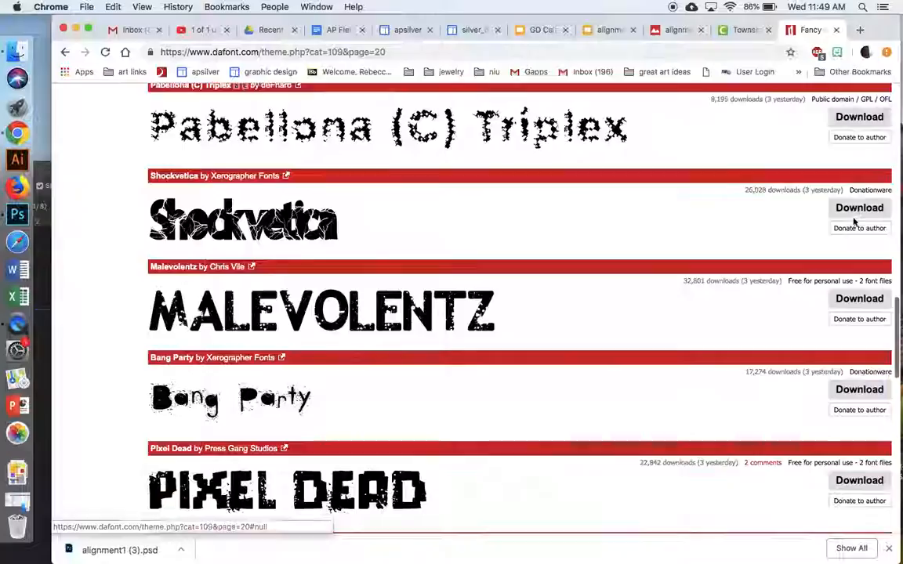
scroll("down", 3)
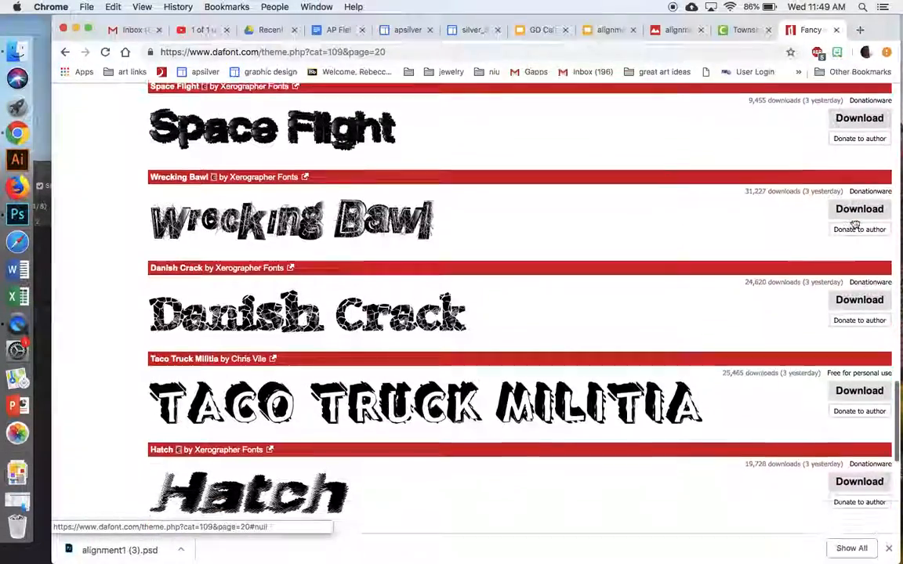
scroll("down", 3)
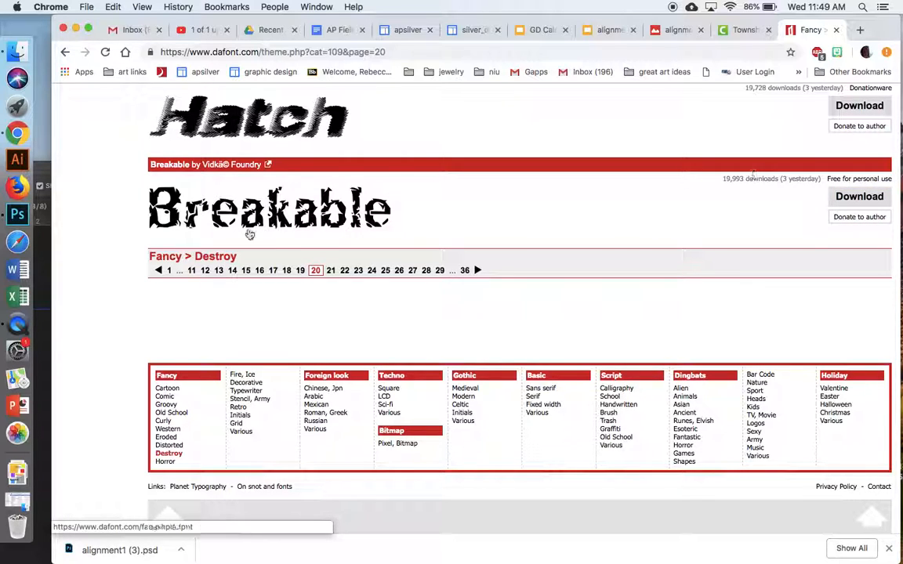
- On the Breakable font page, preview custom text TITLE at a larger size
left_click(269, 206)
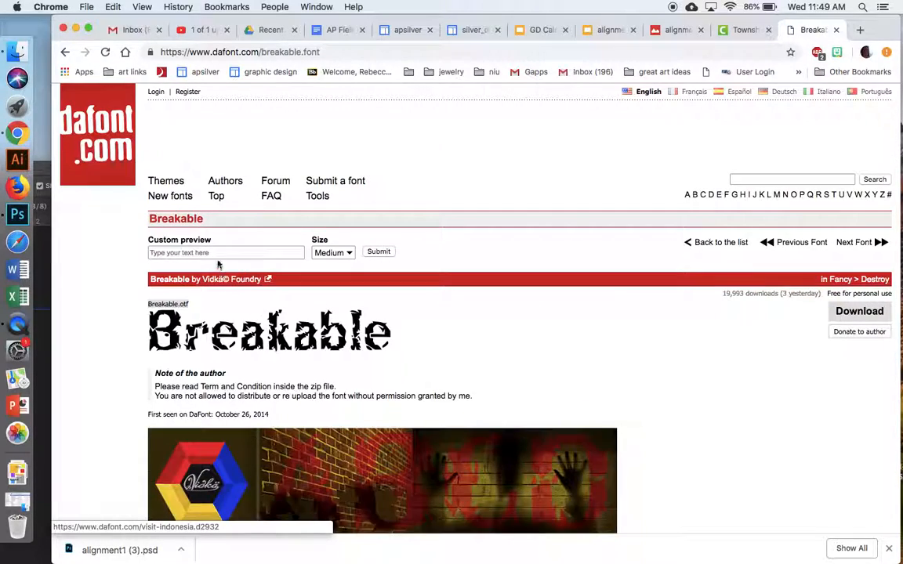
left_click(225, 253)
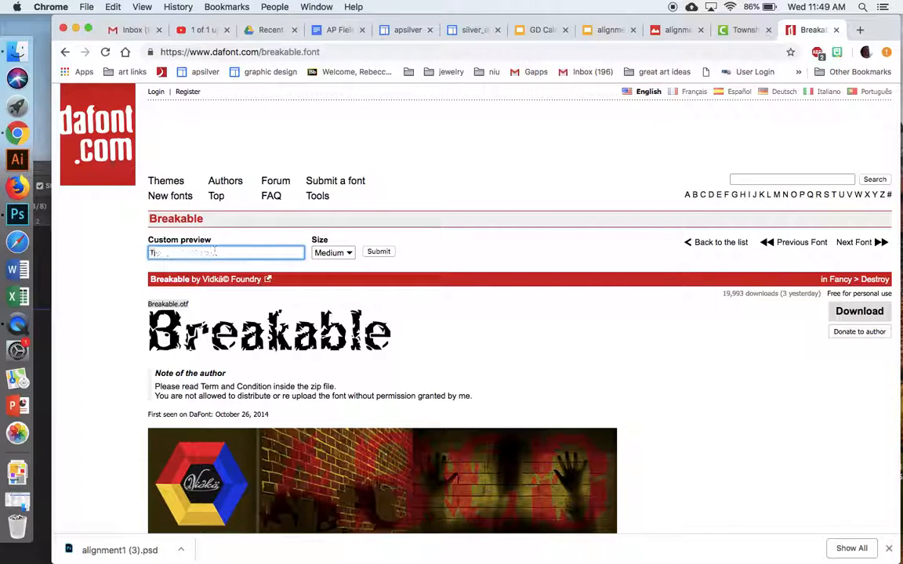
type("TITLE")
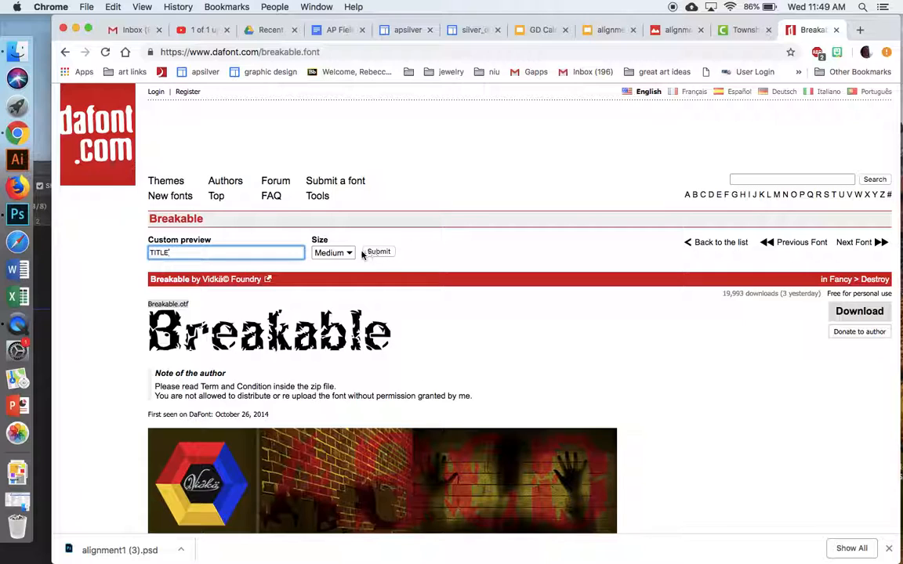
left_click(332, 252)
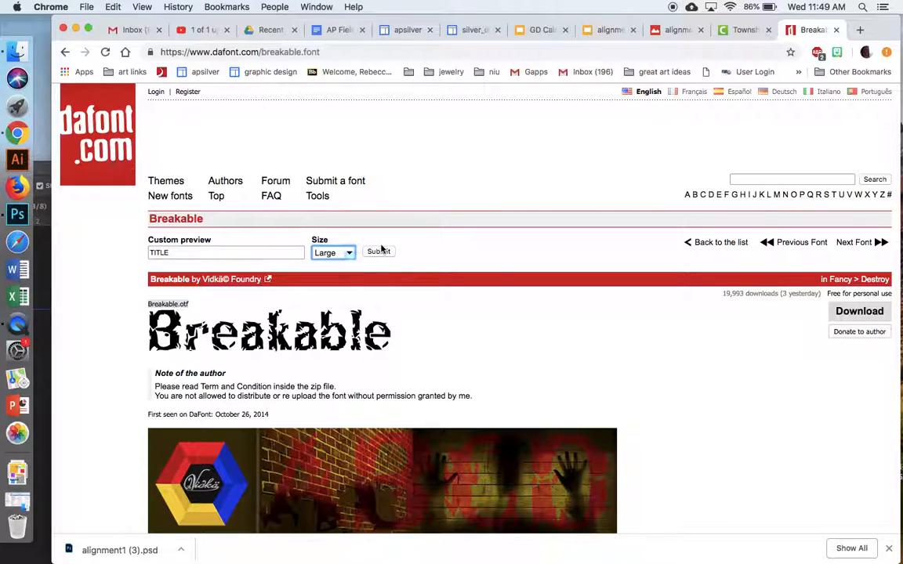
left_click(379, 251)
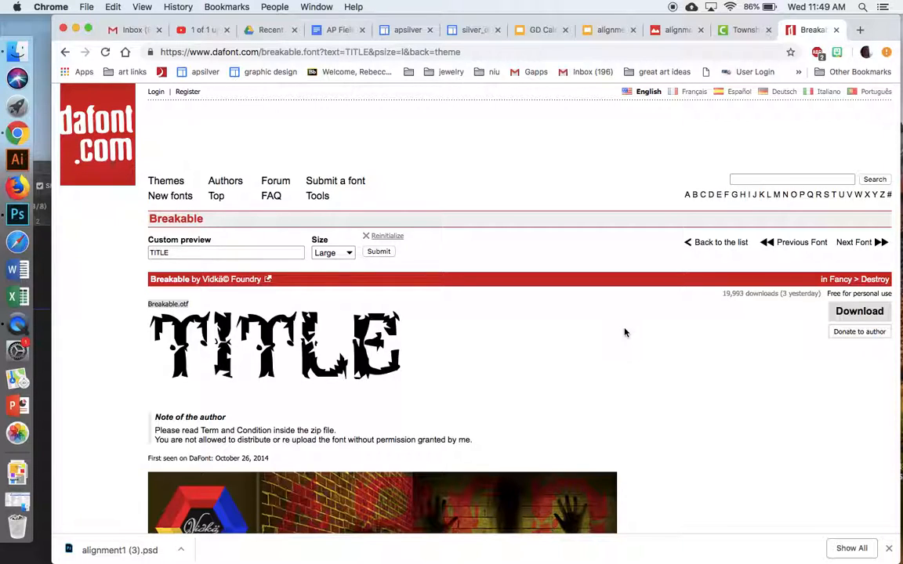
- Change the Breakable preview to Cute Bunny, then to WHITE RABBIT
left_click(226, 253)
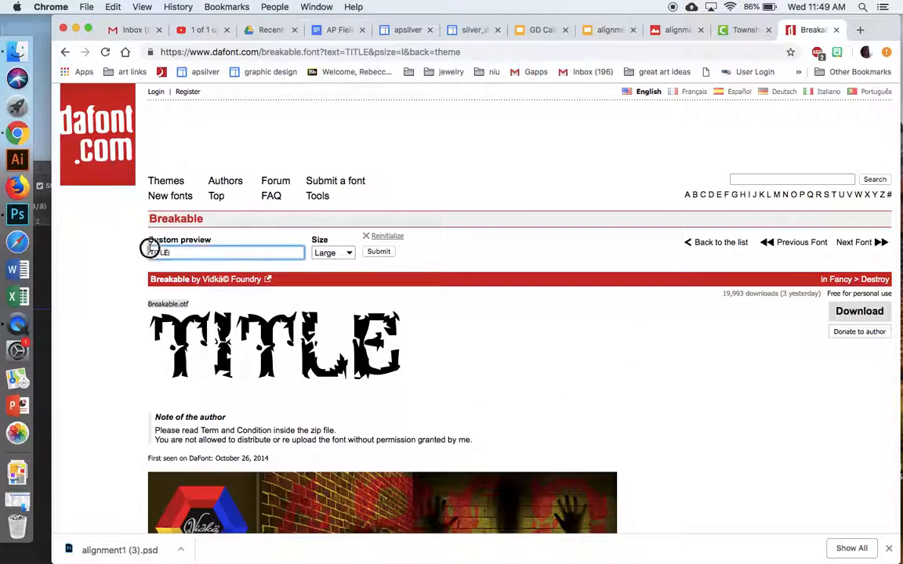
type("Cute B")
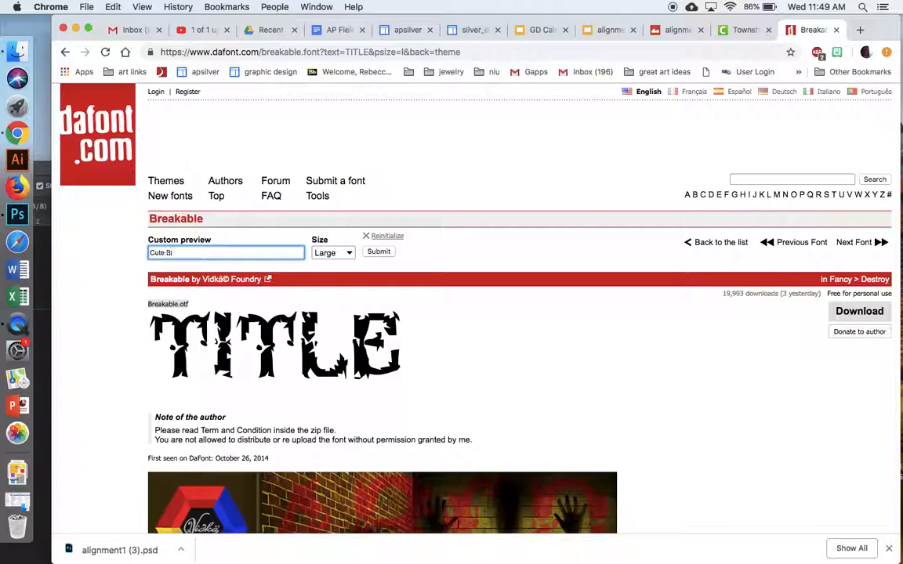
type("unny")
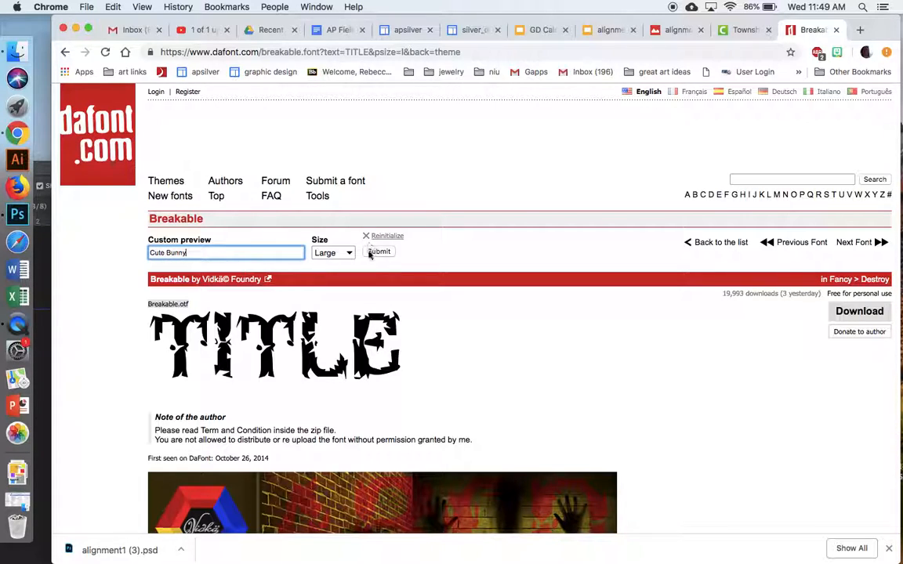
left_click(379, 251)
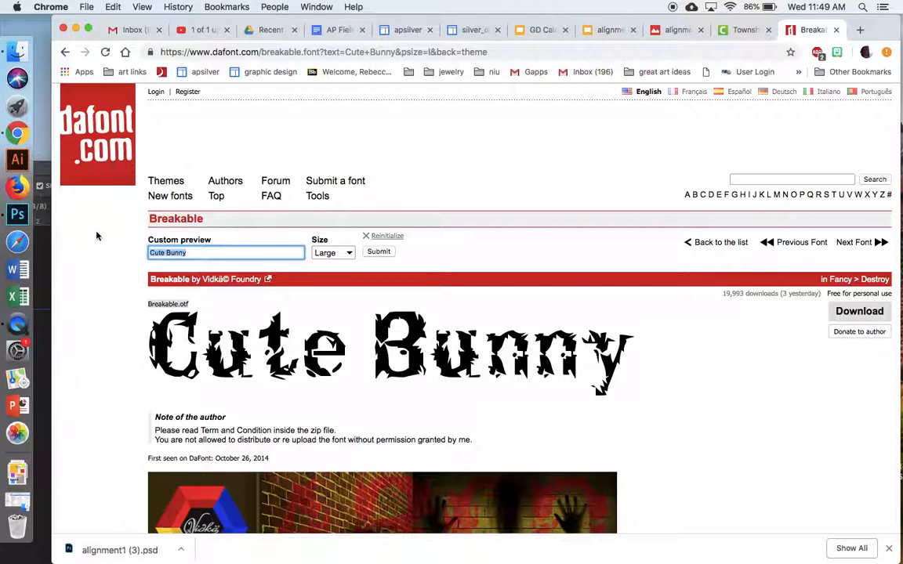
type("WHITE /Rai")
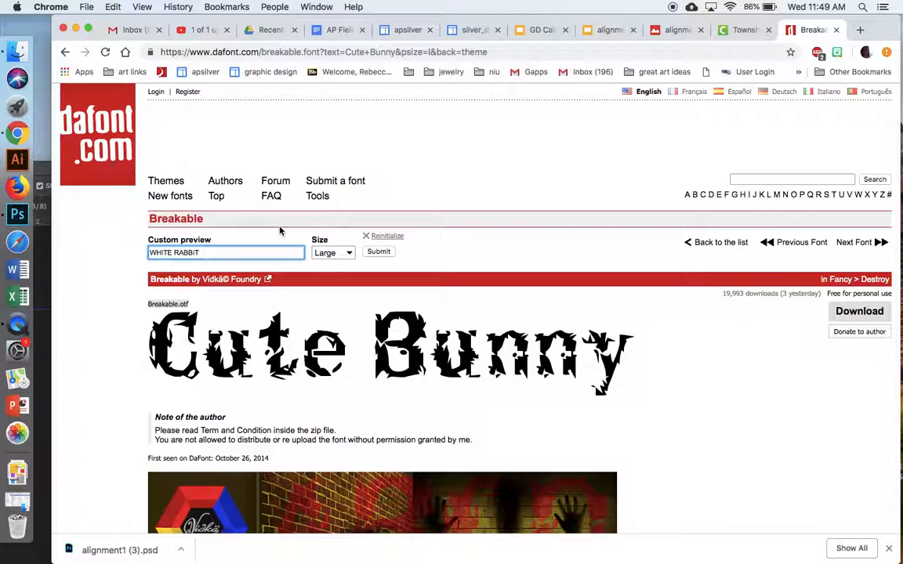
left_click(379, 251)
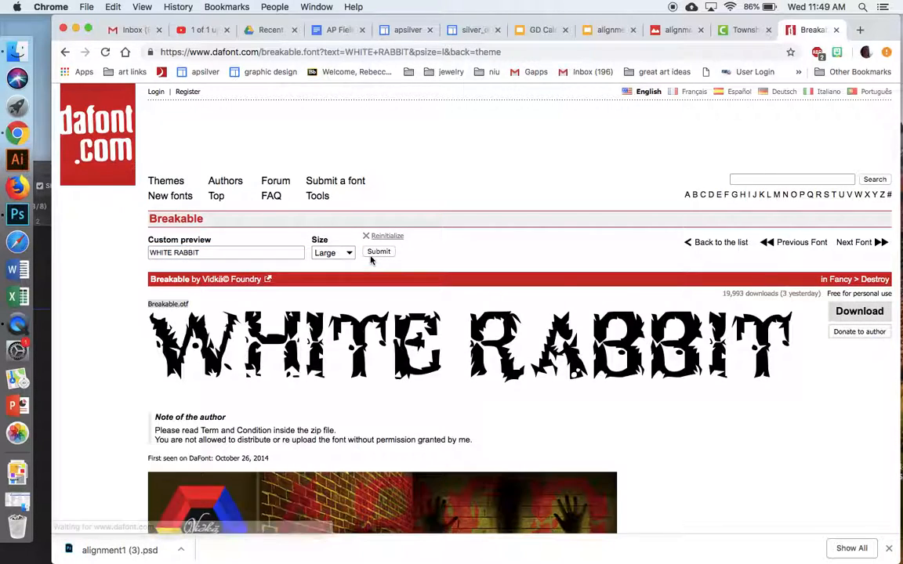
- Download the Breakable font and open breakable.zip from the downloads bar
left_click(858, 310)
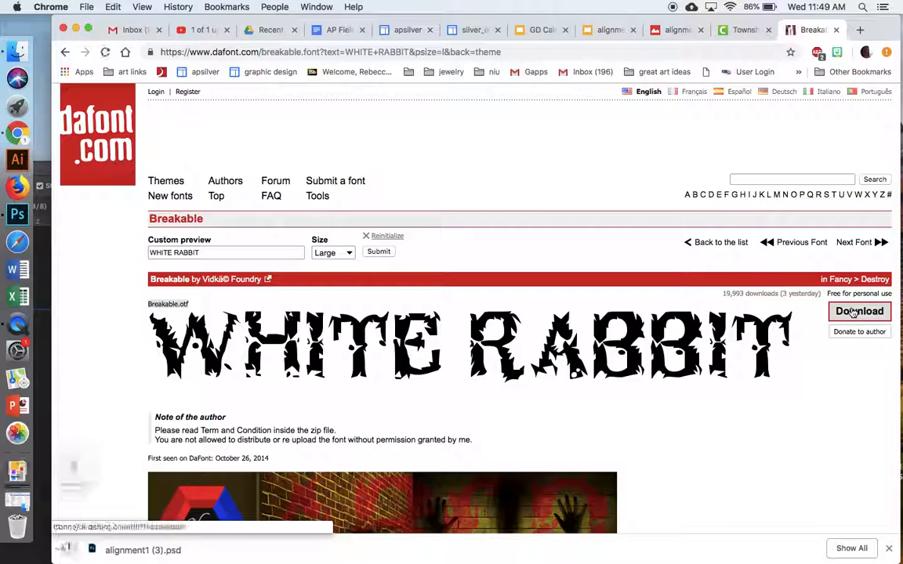
left_click(858, 310)
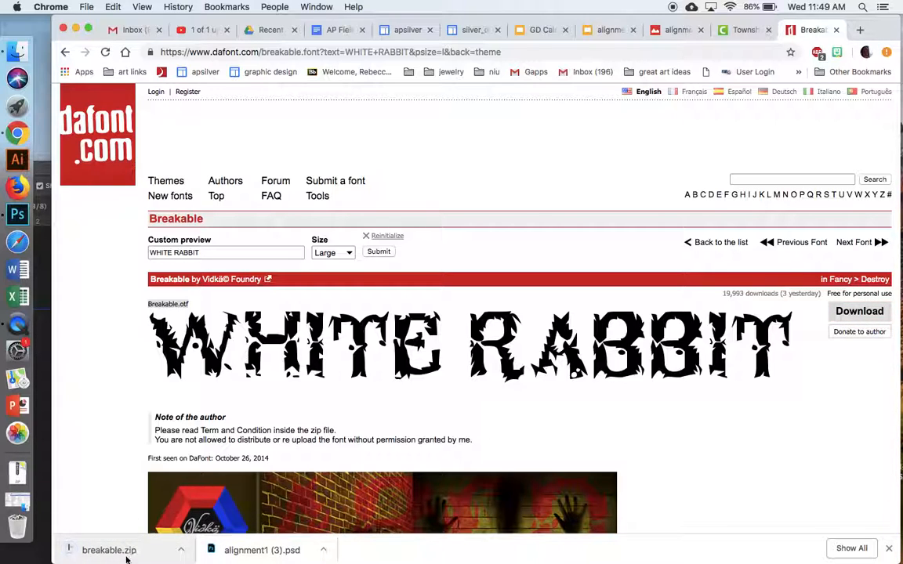
left_click(110, 549)
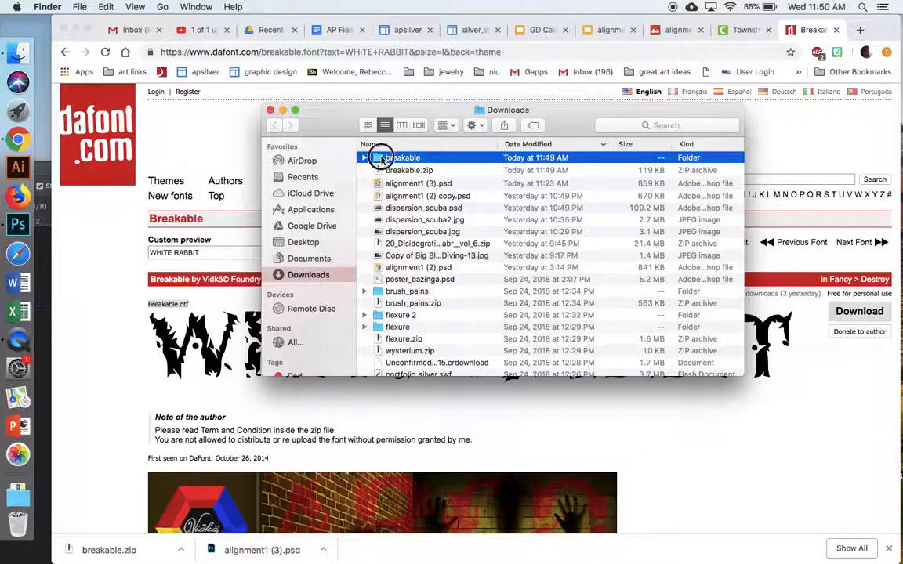
- Open Breakable.otf from the unzipped breakable folder and install it in Font Book
double_click(405, 157)
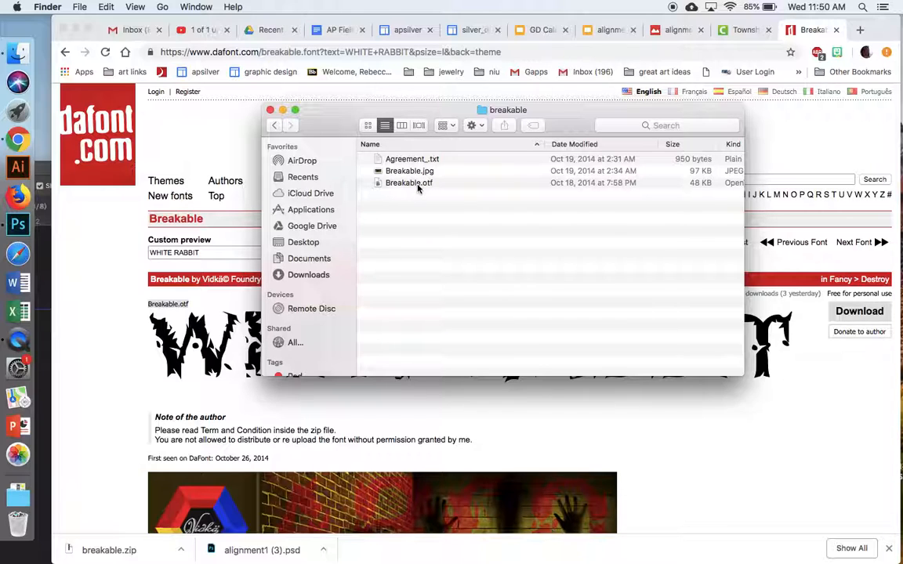
double_click(407, 182)
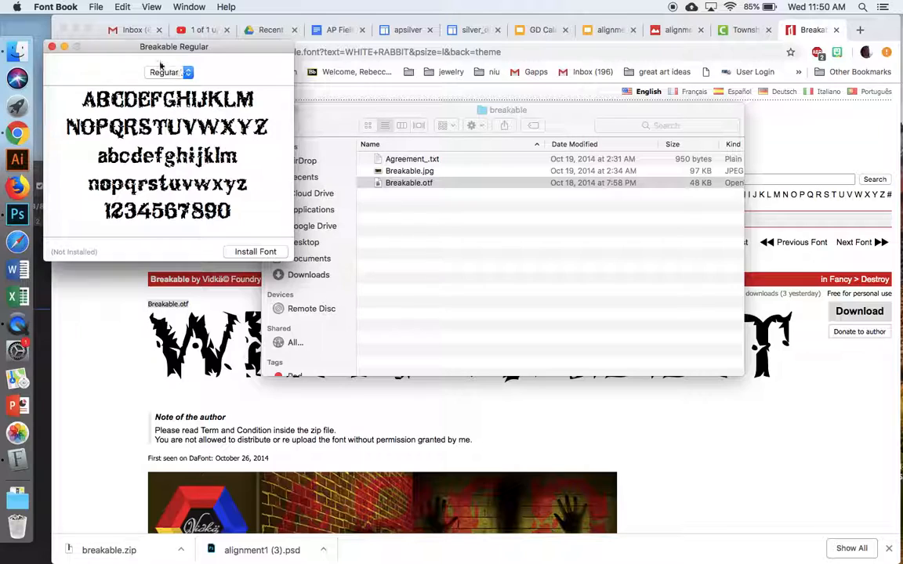
left_click(164, 72)
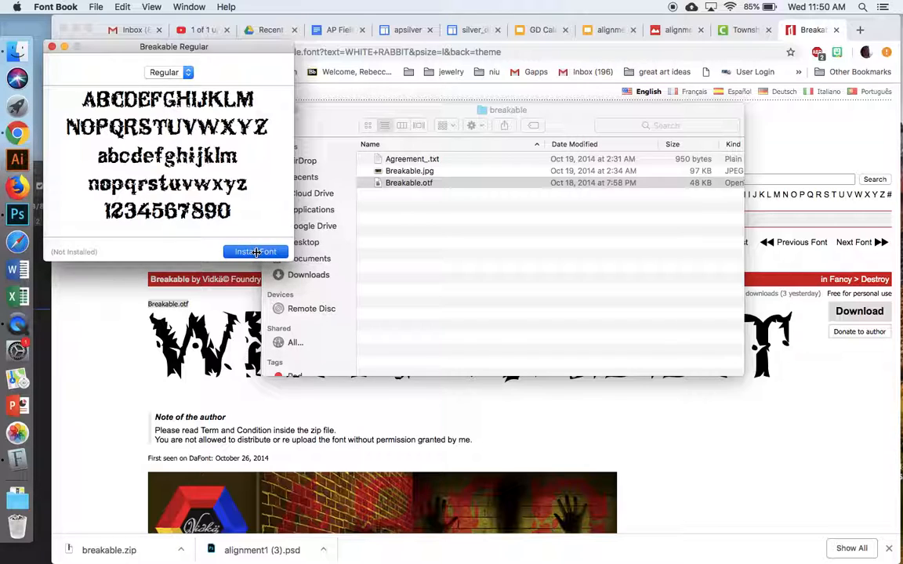
left_click(256, 251)
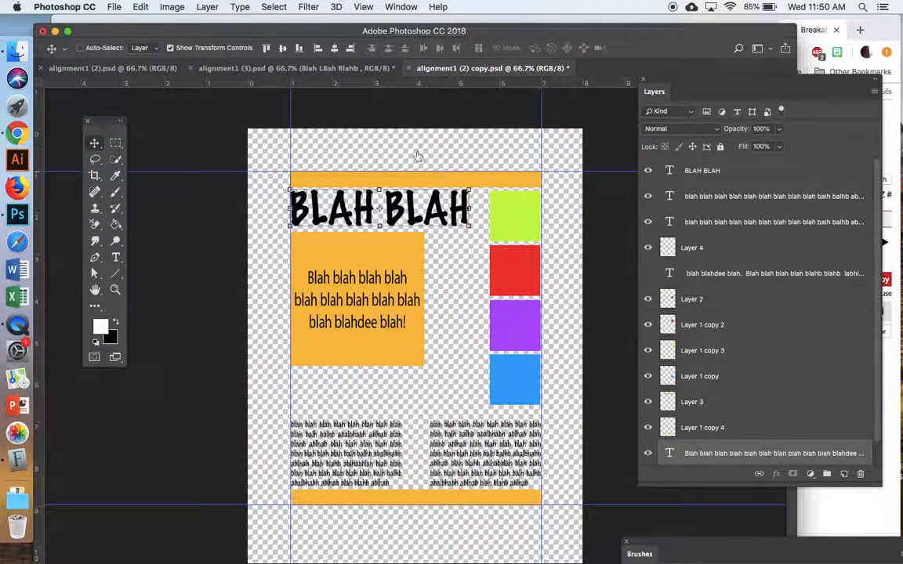
- Retype the heading as WHITE RABBIT and set it in Breakable Regular
left_click(702, 169)
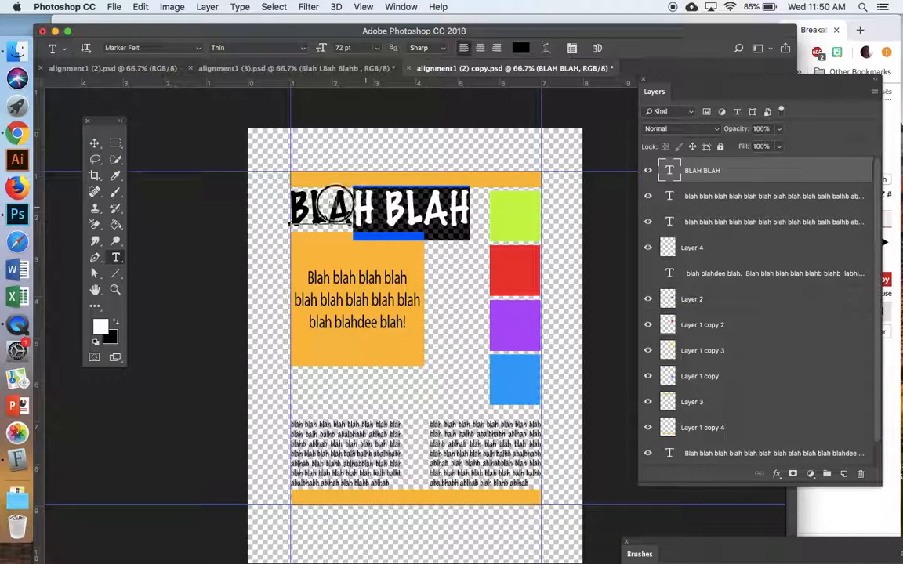
type("WHITE")
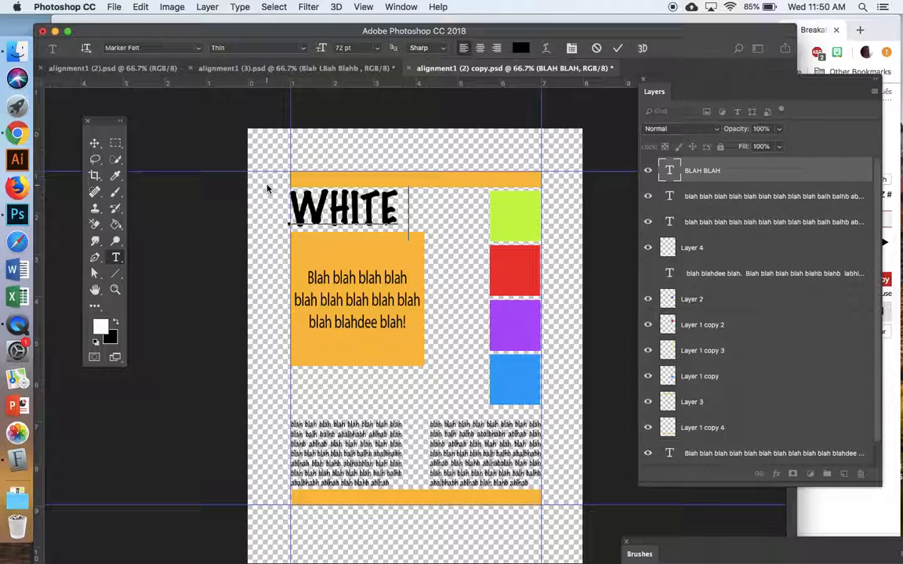
type("RABBIT")
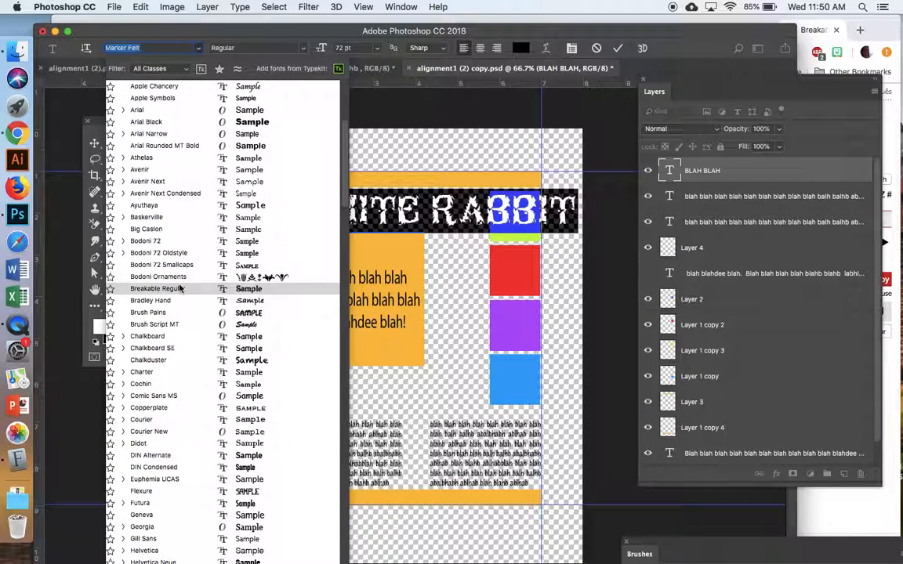
left_click(157, 289)
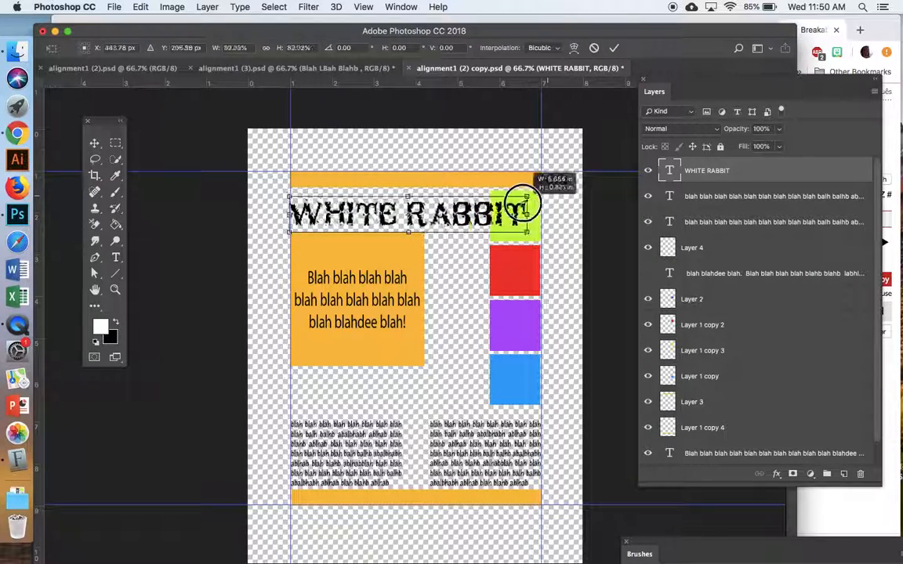
- Free Transform the WHITE RABBIT title smaller so it ends at the green box
left_click_drag(521, 212, 489, 219)
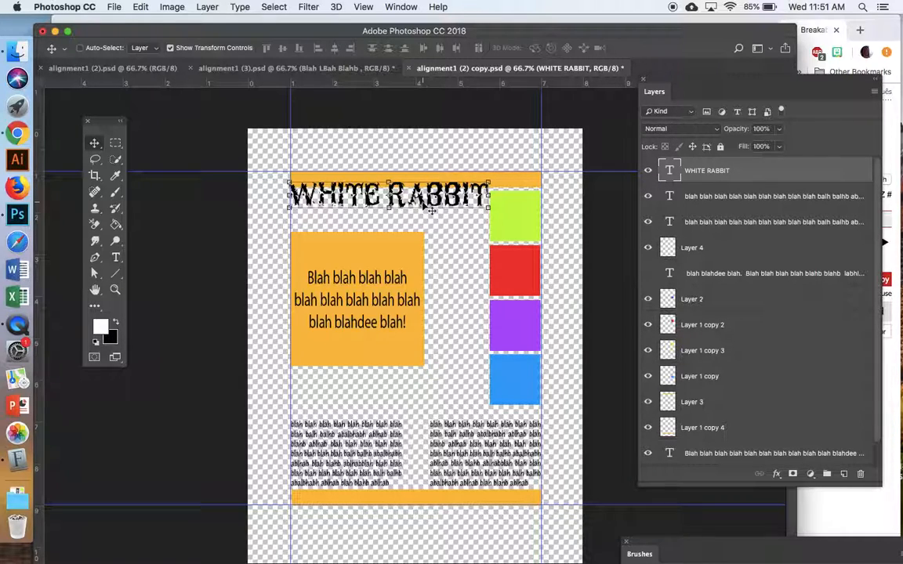
mouse_move(354, 159)
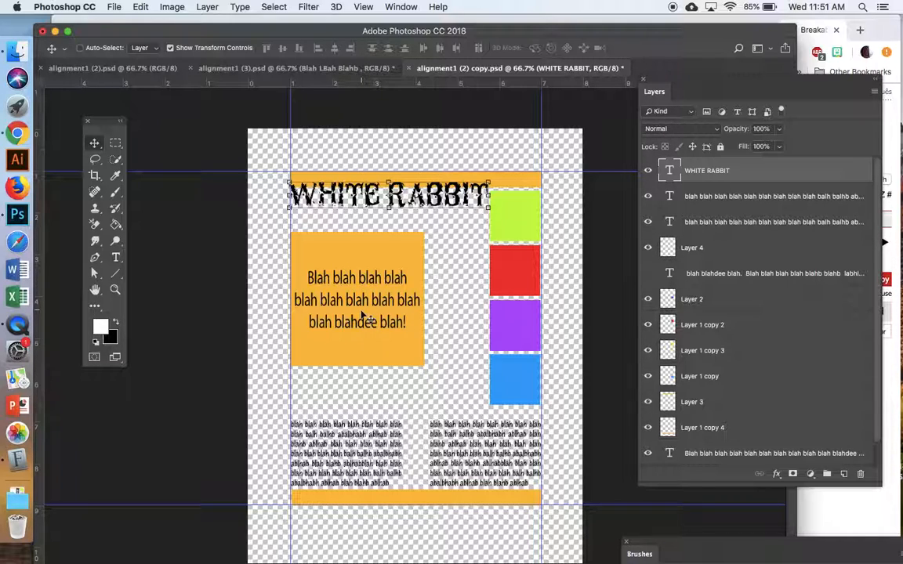
mouse_move(362, 429)
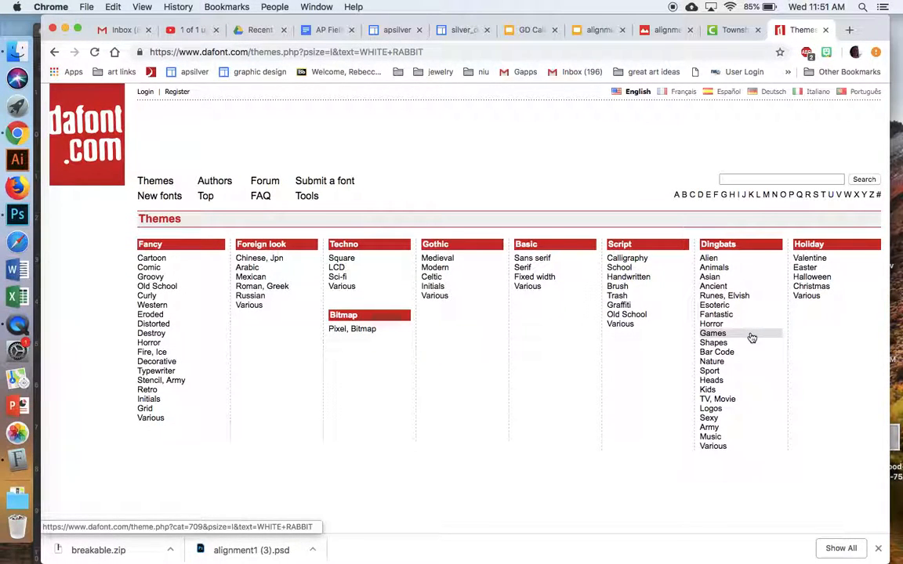
- View dafont's Games dingbats, then browse the Fancy > Curly fonts previewing WHITE RABBIT
left_click(712, 332)
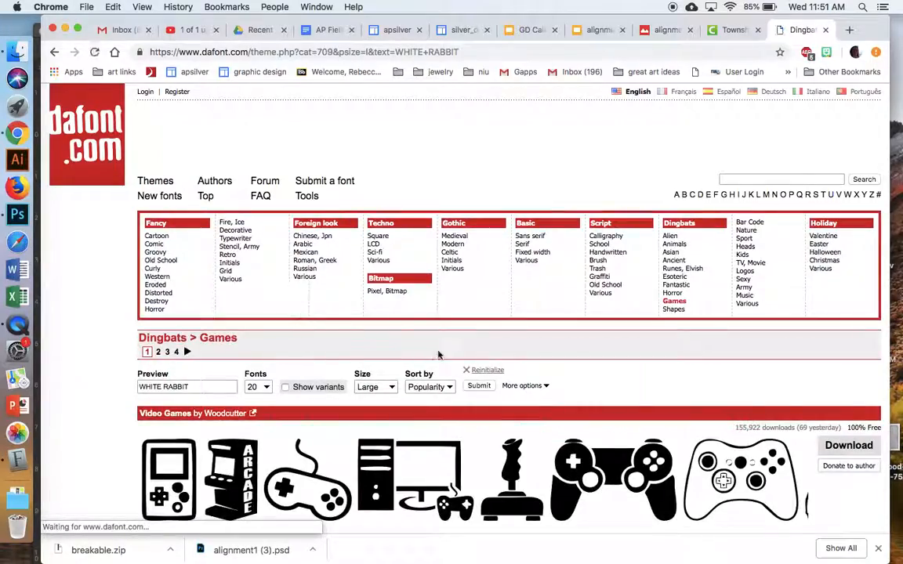
scroll("down", 3)
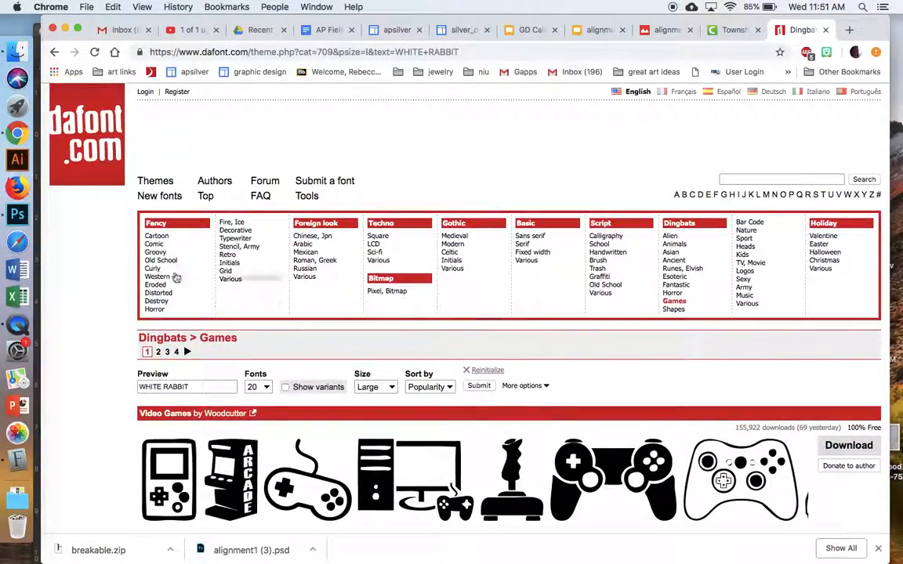
left_click(152, 268)
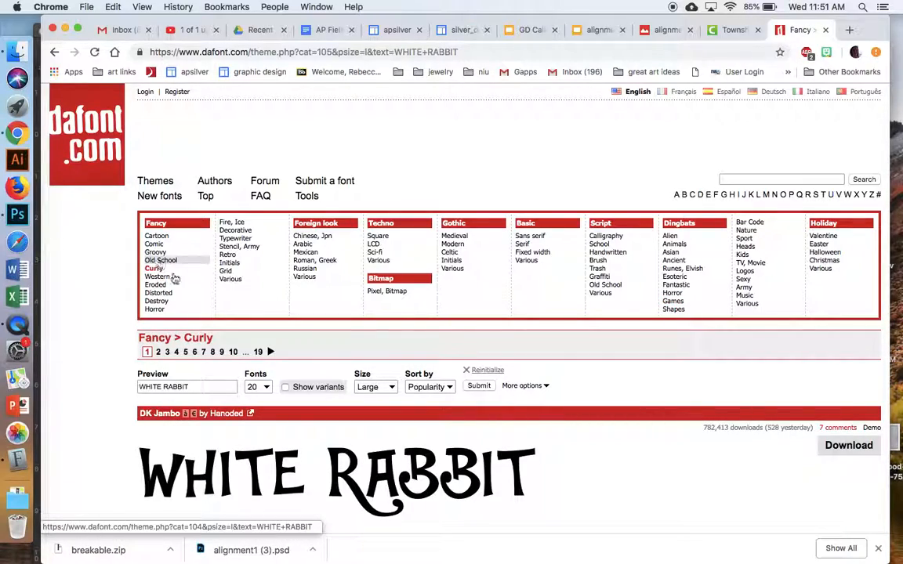
scroll("down", 3)
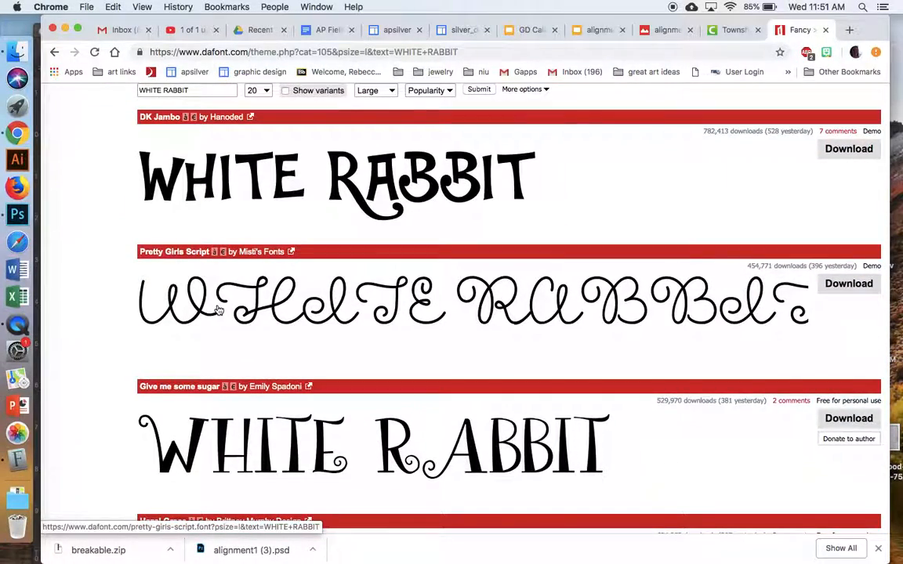
scroll("down", 3)
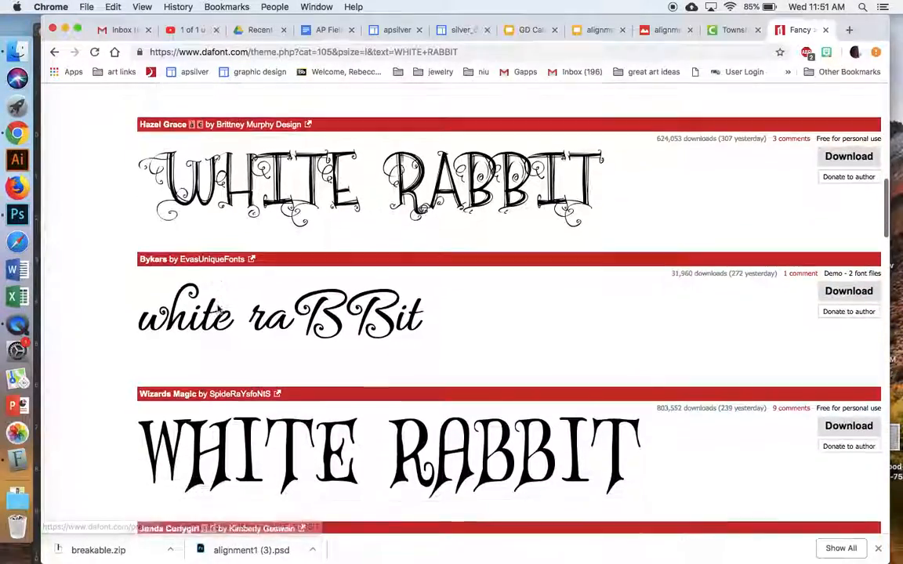
scroll("down", 3)
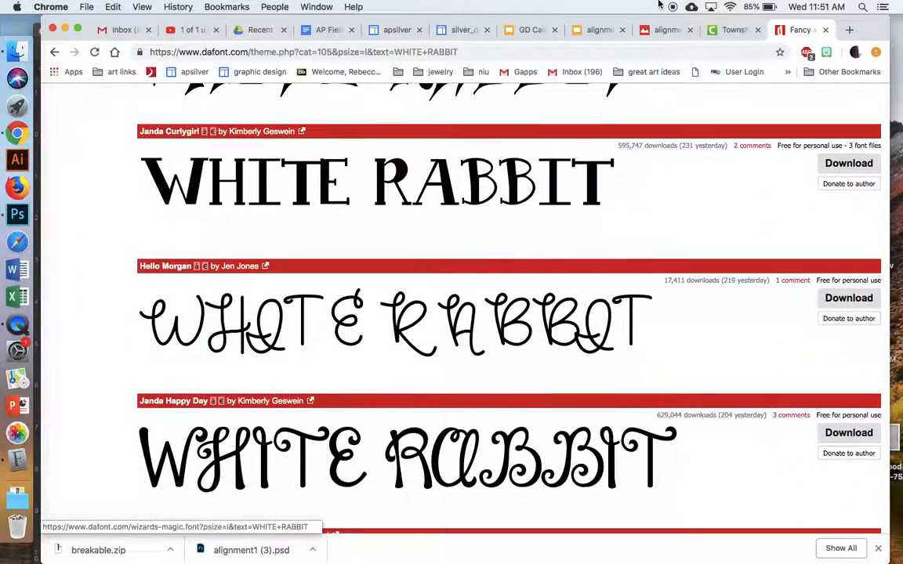